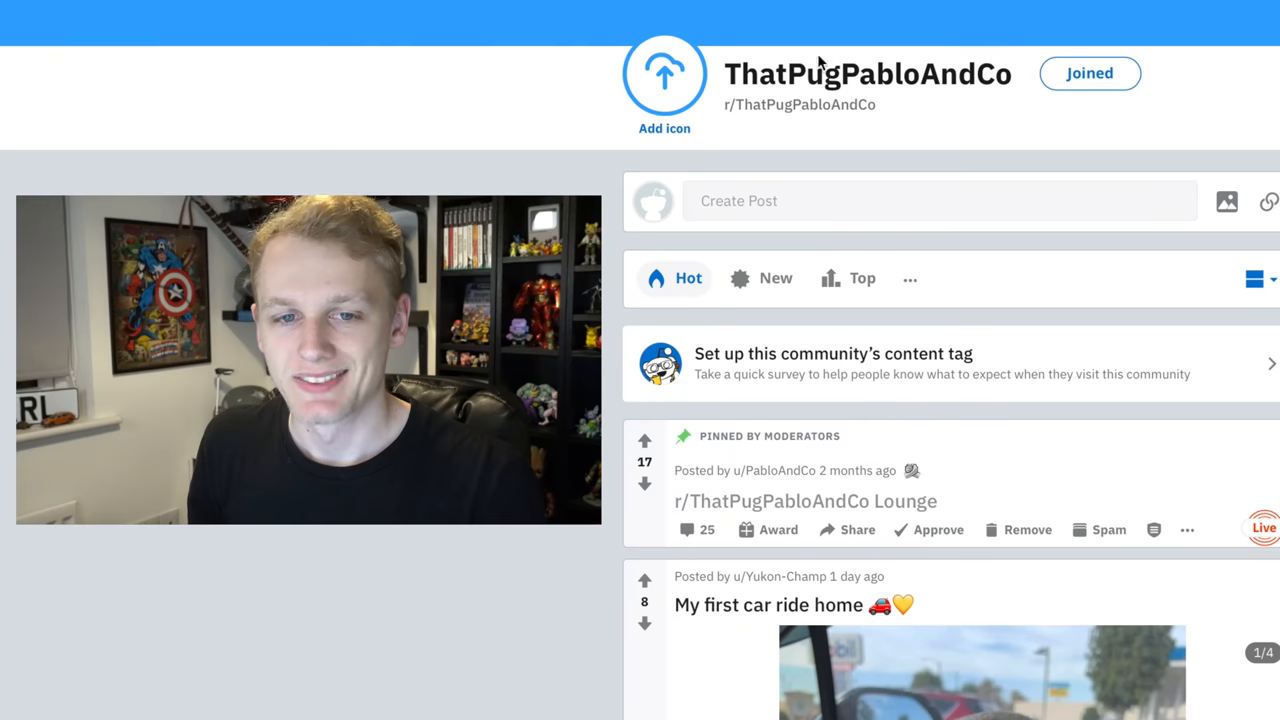
pyautogui.moveTo(518, 71)
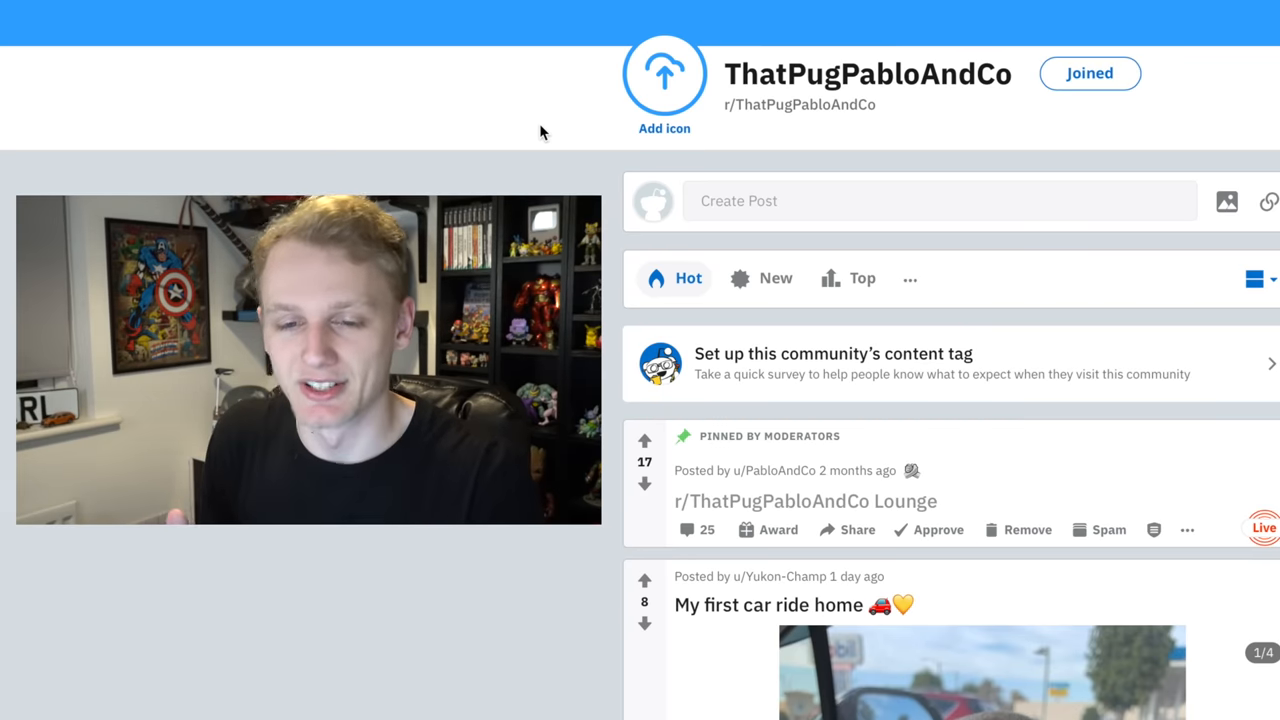
# Scroll the r/ThatPugPabloAndCo page down to sort its posts by Top for Today.
pyautogui.scroll(-3)
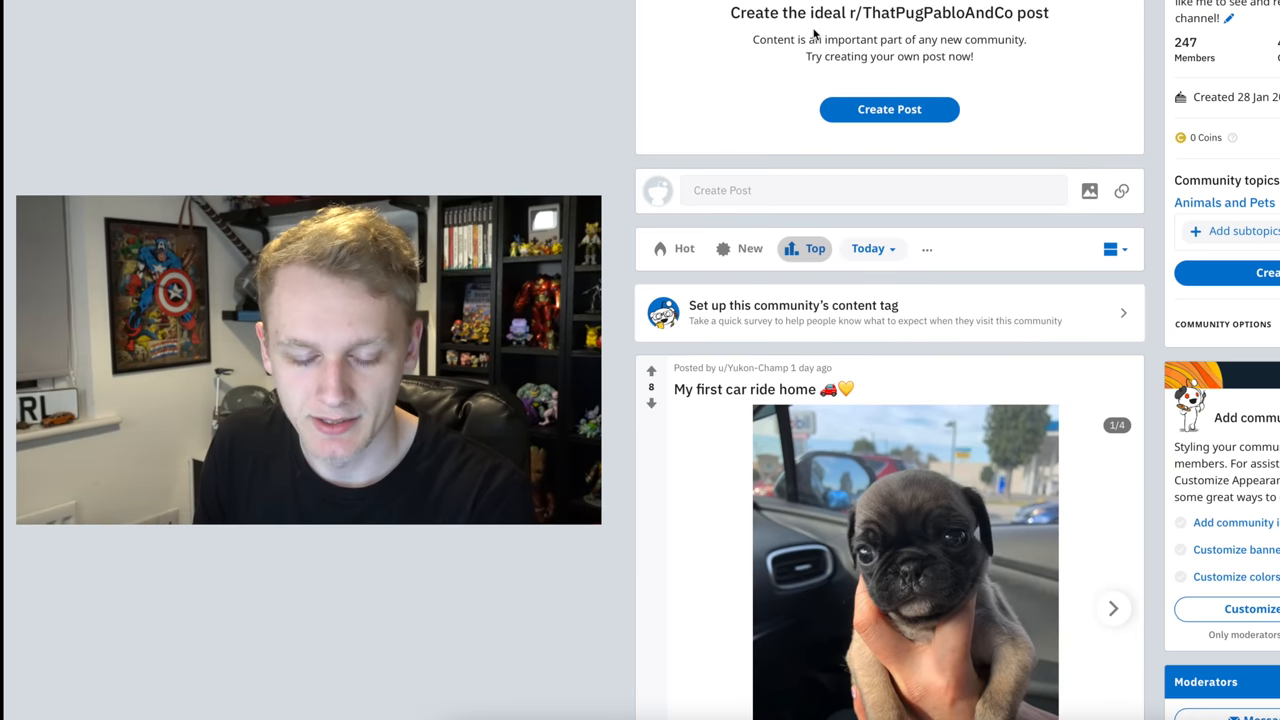
# Page through the car ride gallery to its last photo, then back to an earlier one.
pyautogui.scroll(-3)
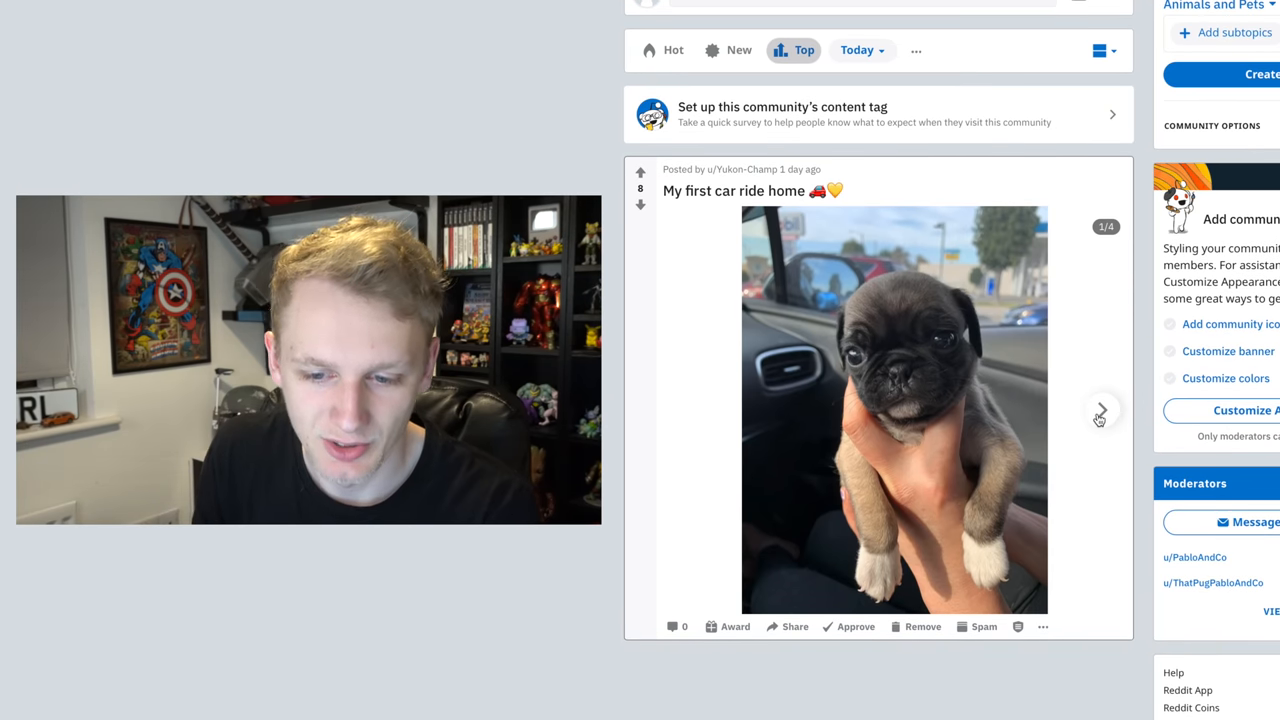
pyautogui.click(1101, 410)
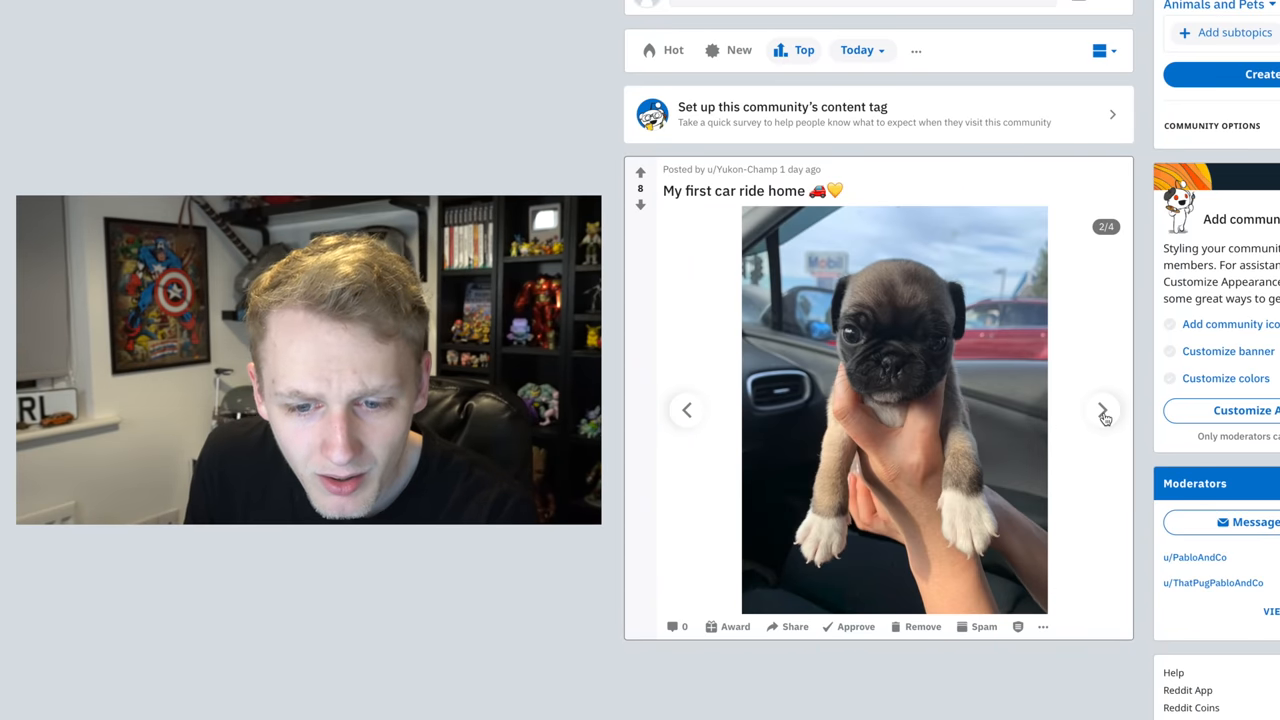
pyautogui.click(1103, 409)
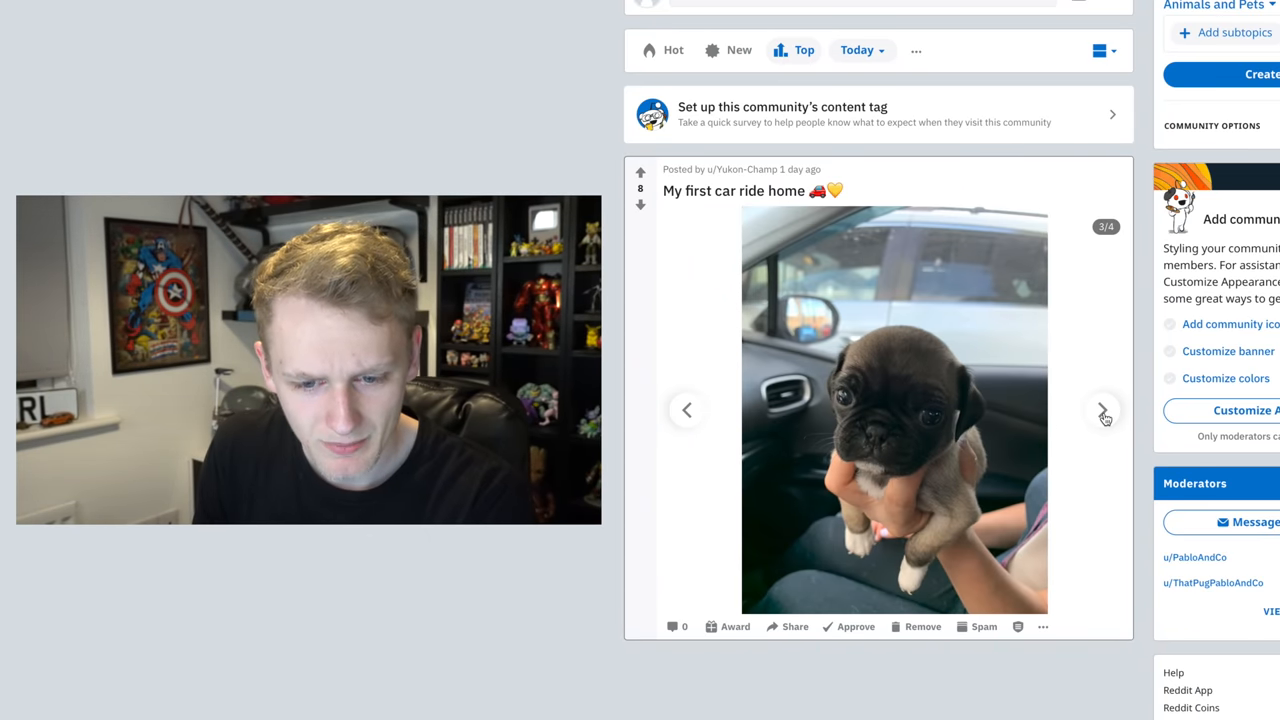
pyautogui.click(1103, 410)
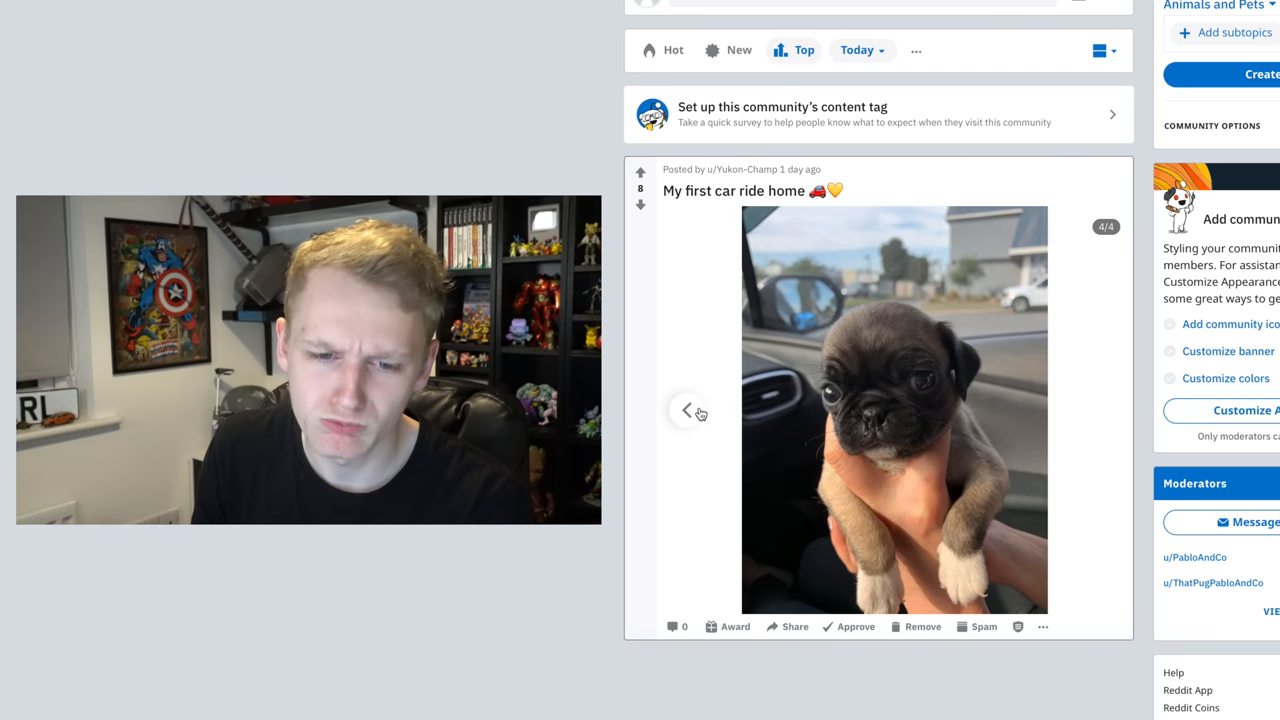
pyautogui.click(688, 410)
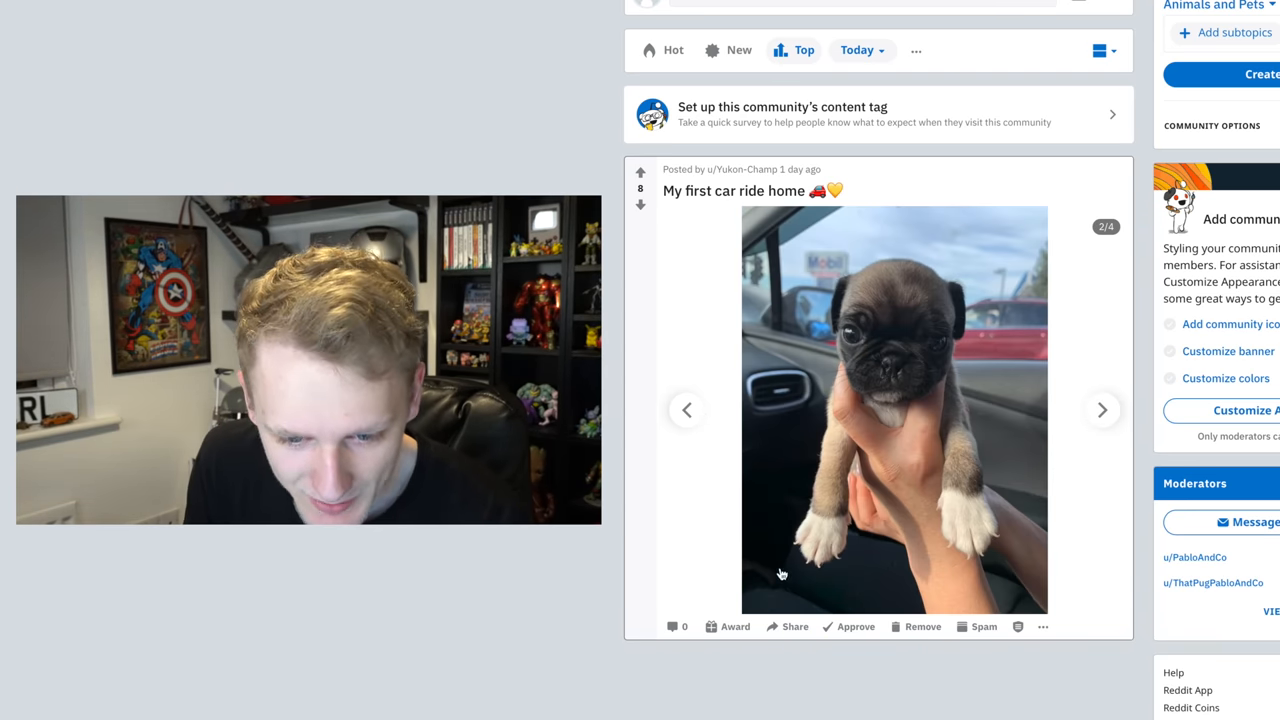
# View Eddie's second sunflower photo, then return to the first.
pyautogui.click(858, 50)
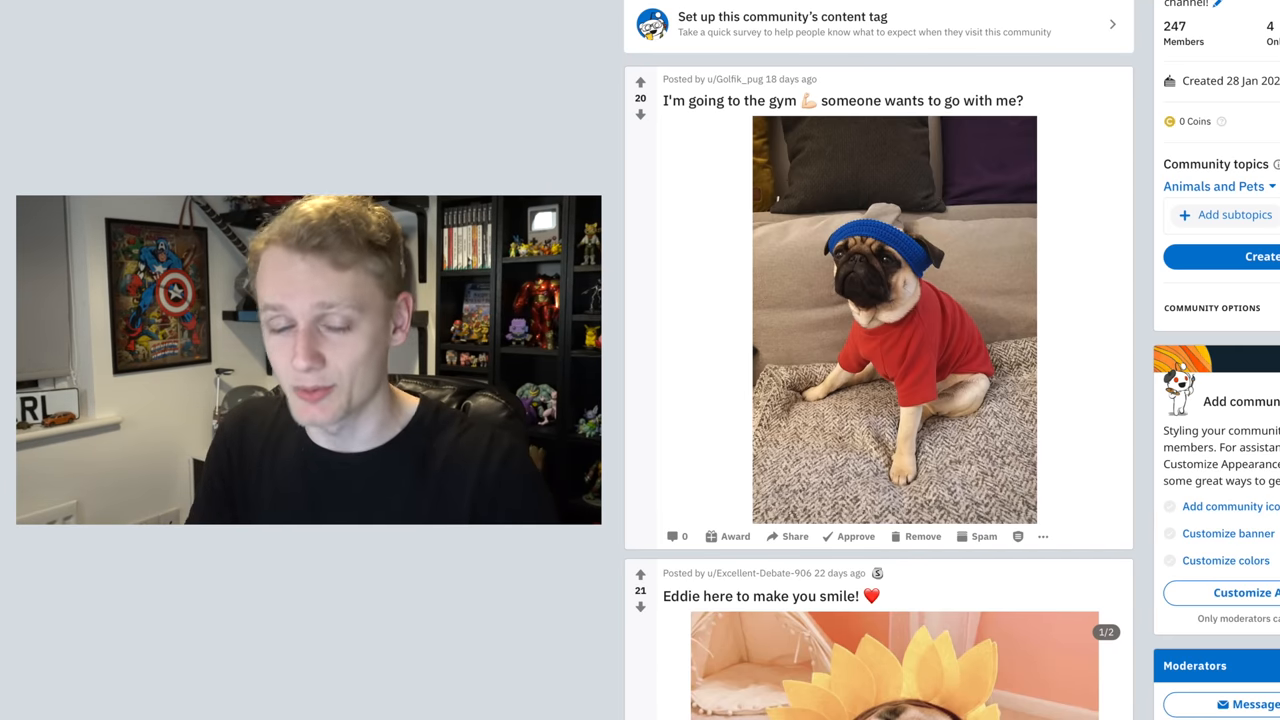
pyautogui.scroll(-3)
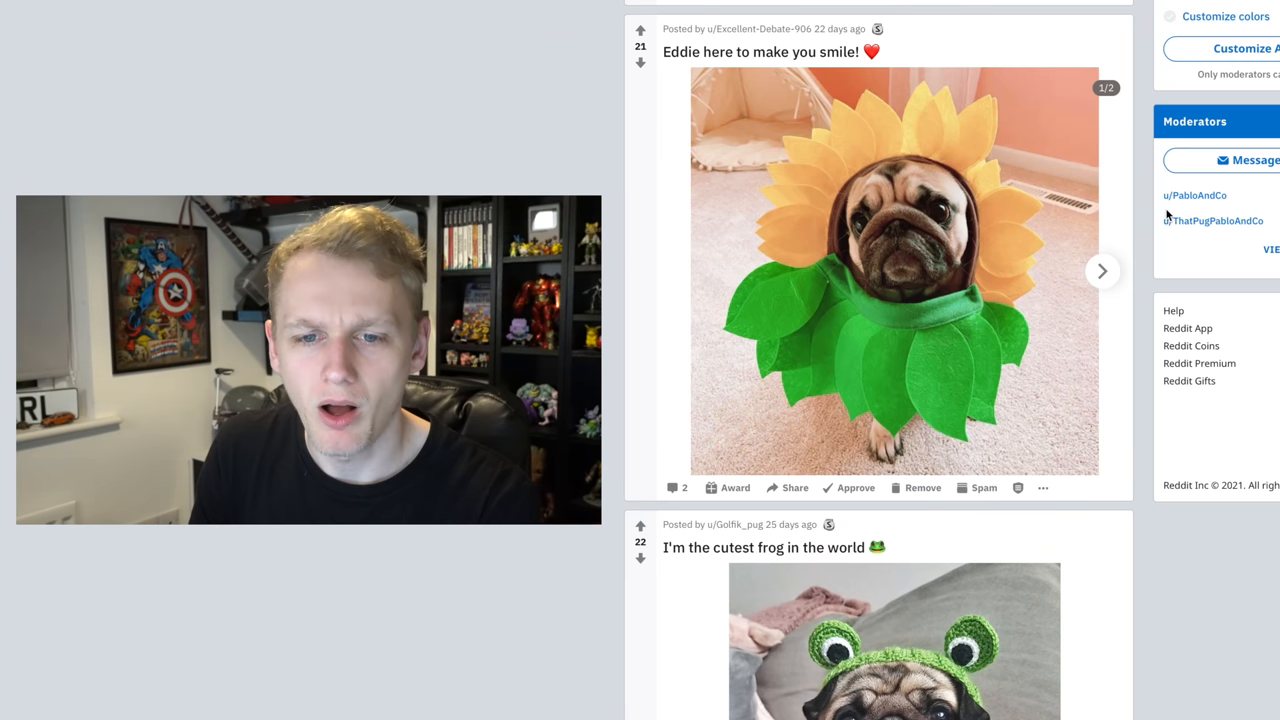
pyautogui.click(1102, 271)
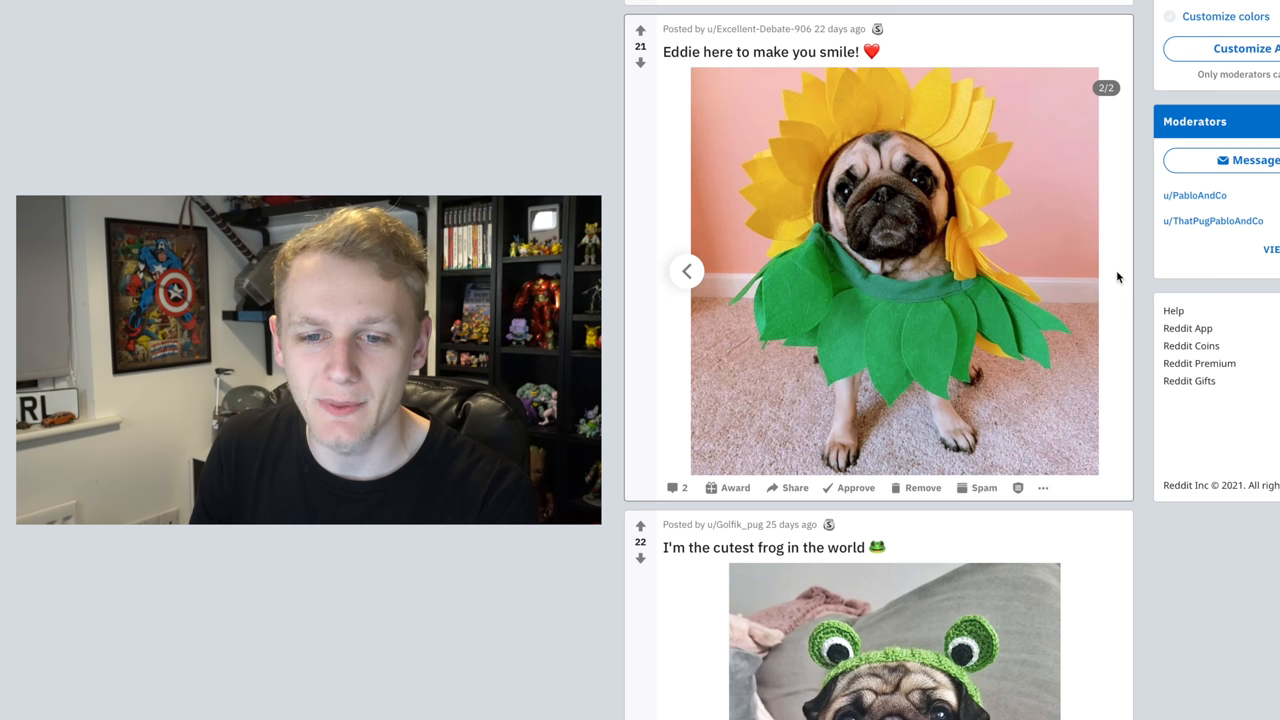
pyautogui.moveTo(687, 270)
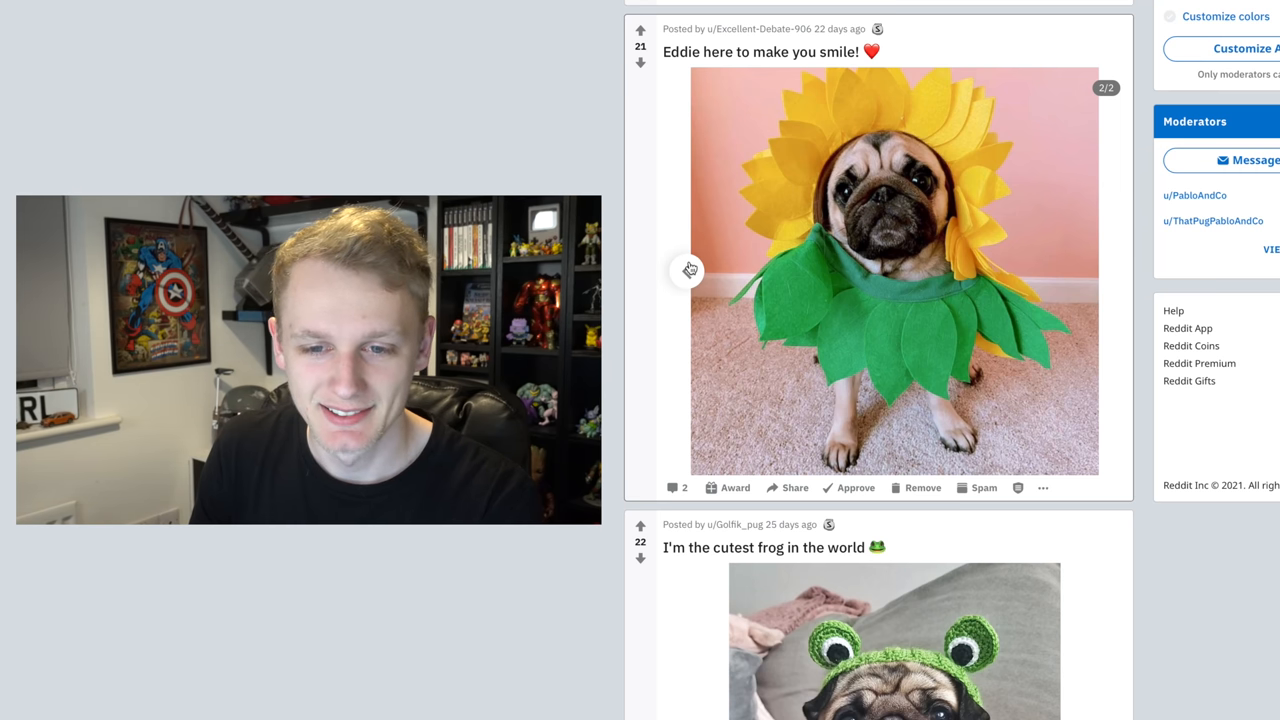
pyautogui.click(688, 271)
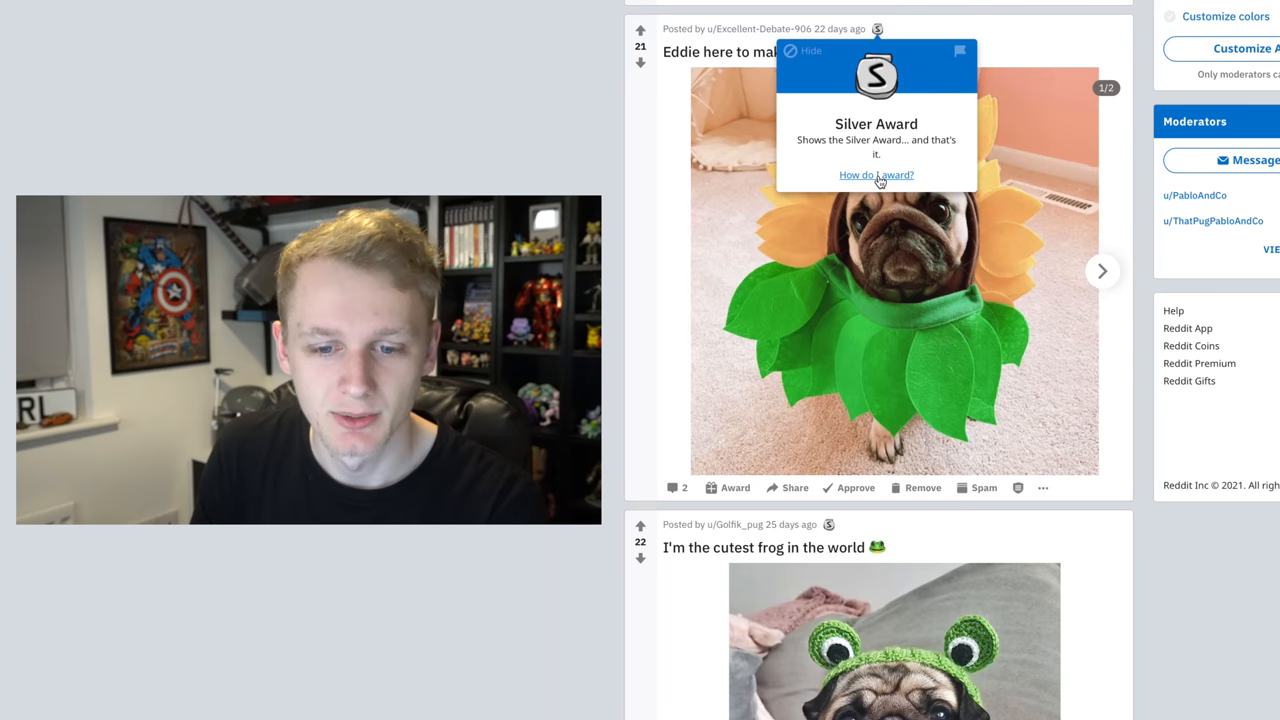
# Read the awards help article, then open and close the Gold Award dialog without buying.
pyautogui.click(875, 175)
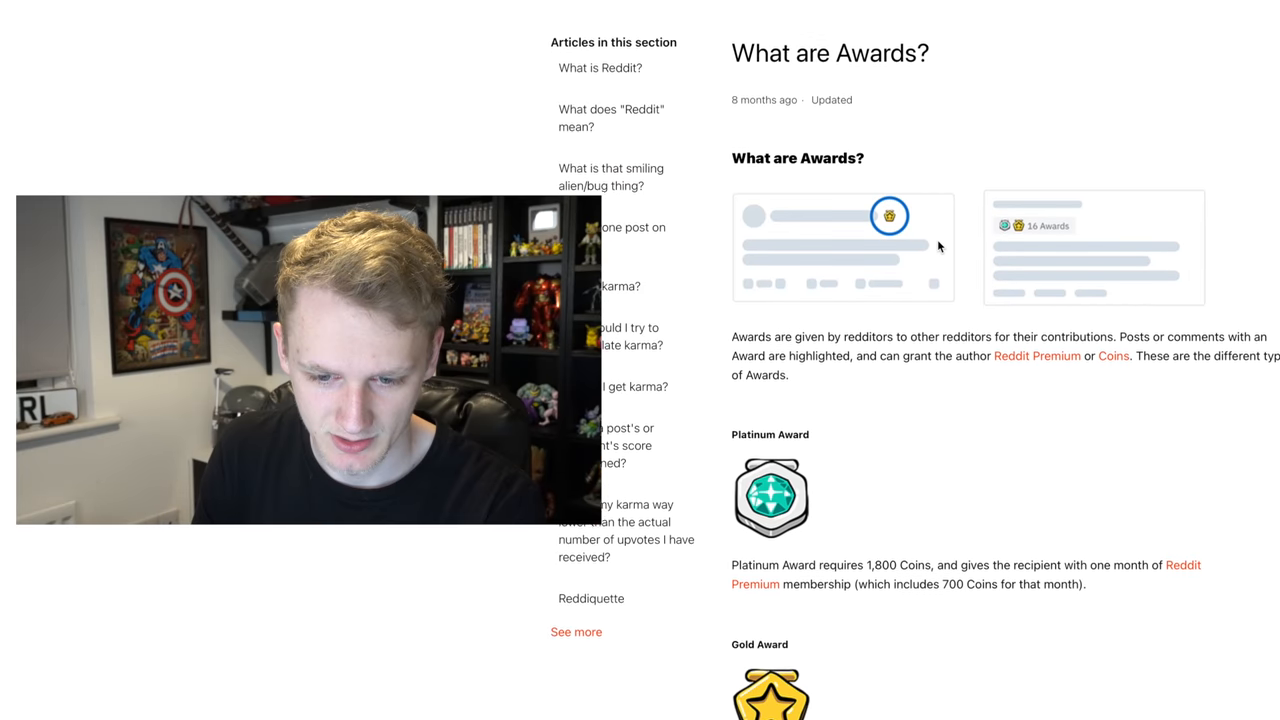
pyautogui.scroll(-3)
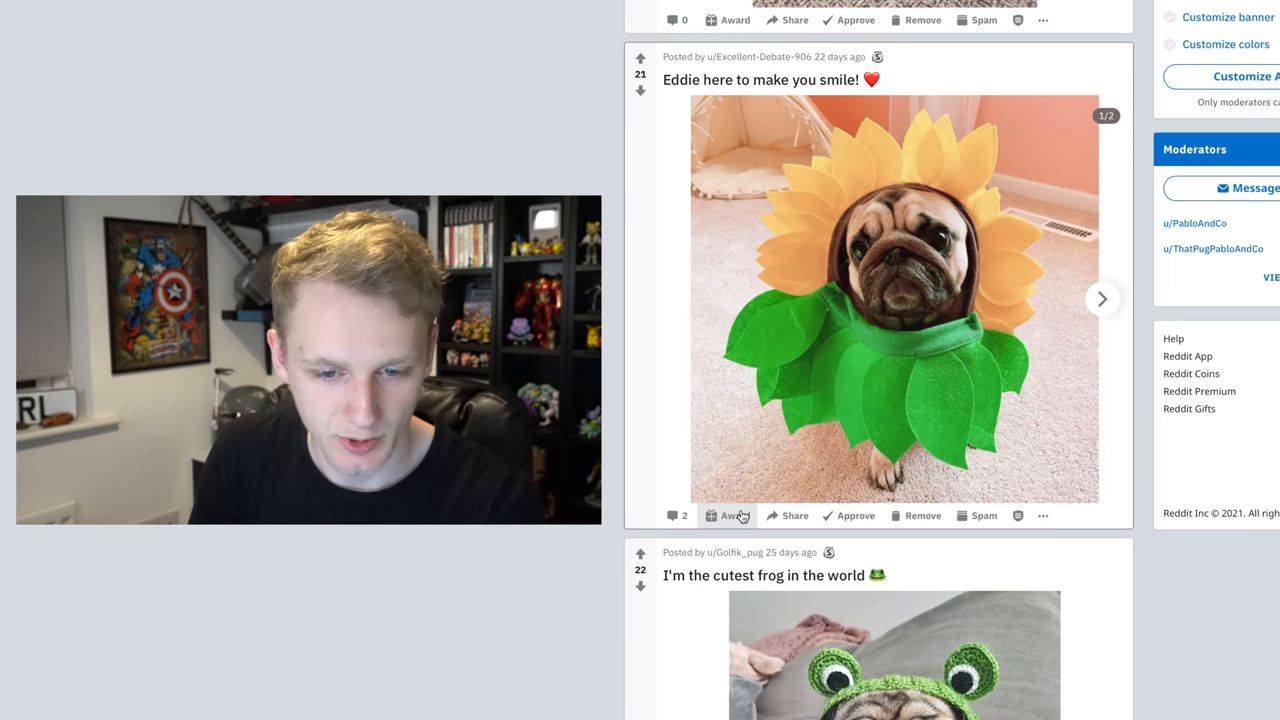
pyautogui.click(727, 515)
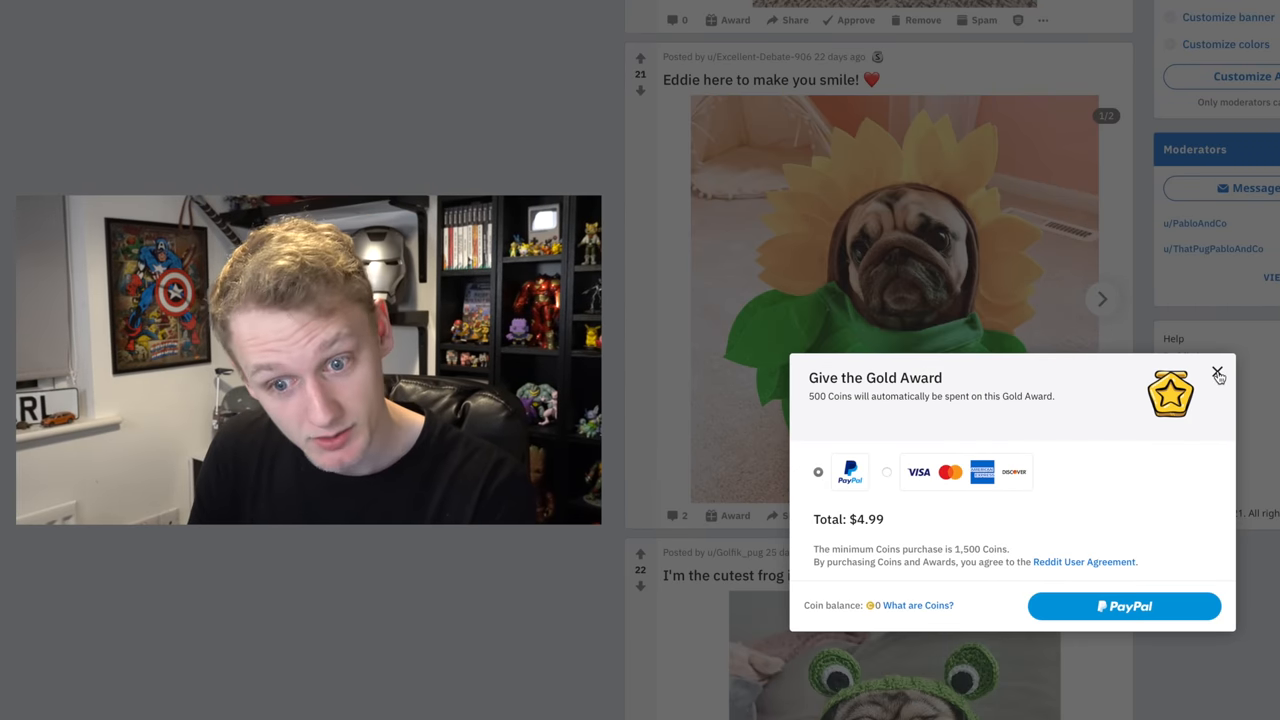
pyautogui.click(1218, 373)
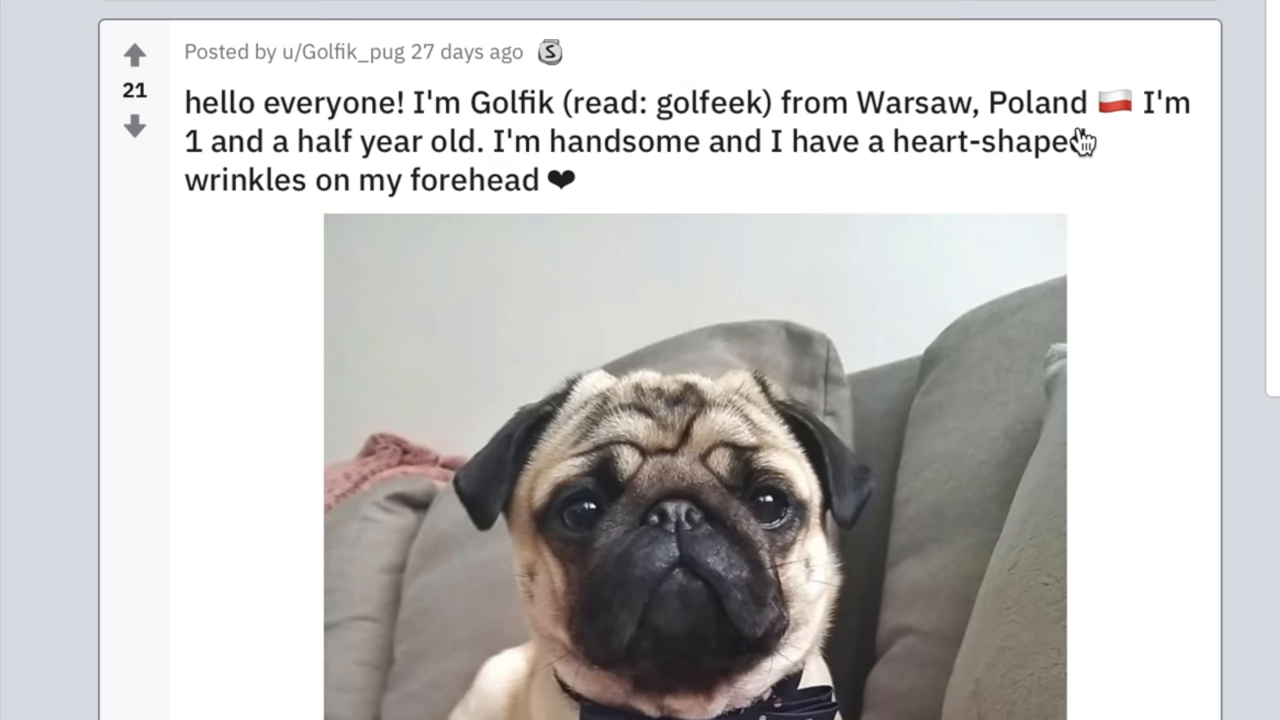
pyautogui.moveTo(565, 175)
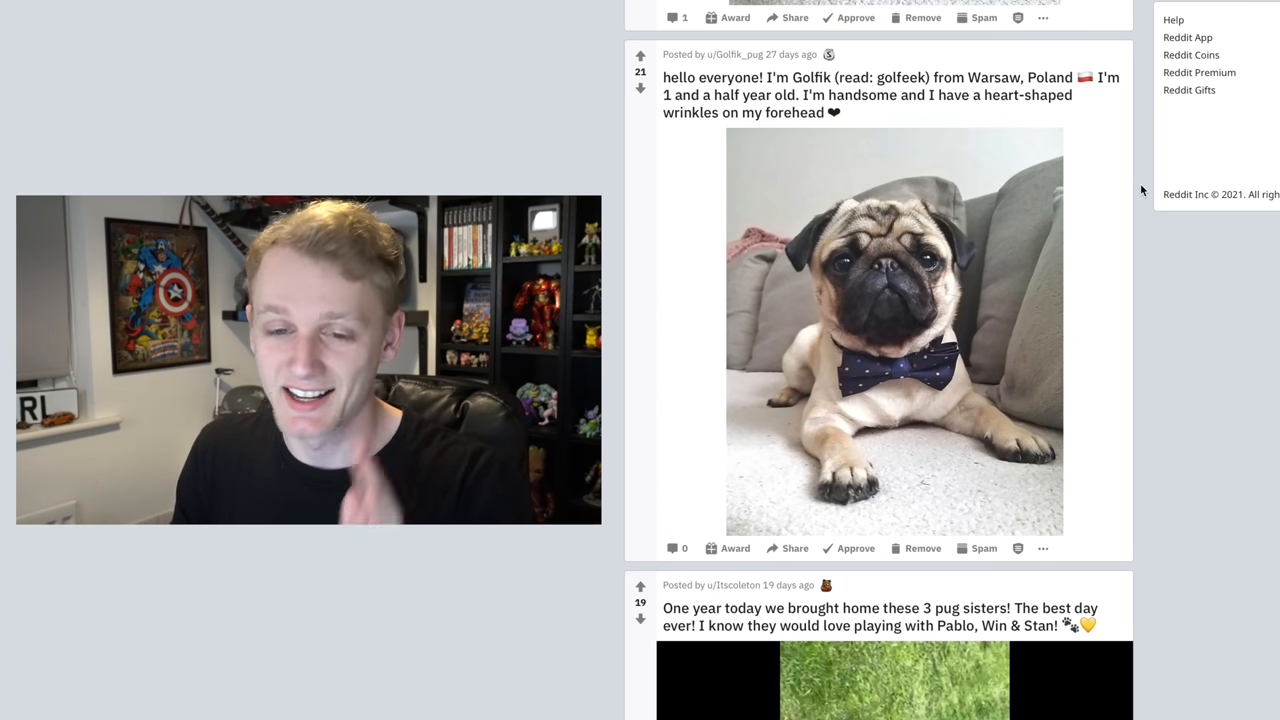
# Play the pug sisters video, then scroll on to Peppita's engagement post.
pyautogui.scroll(-3)
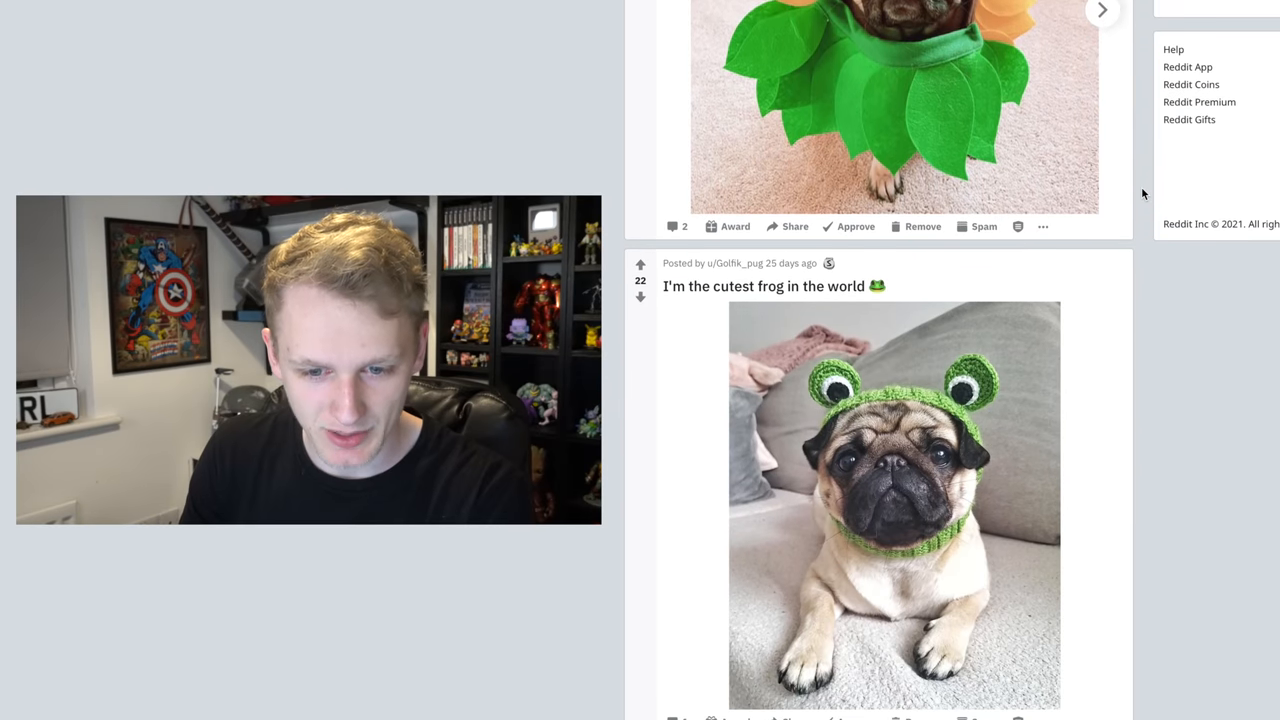
pyautogui.scroll(-3)
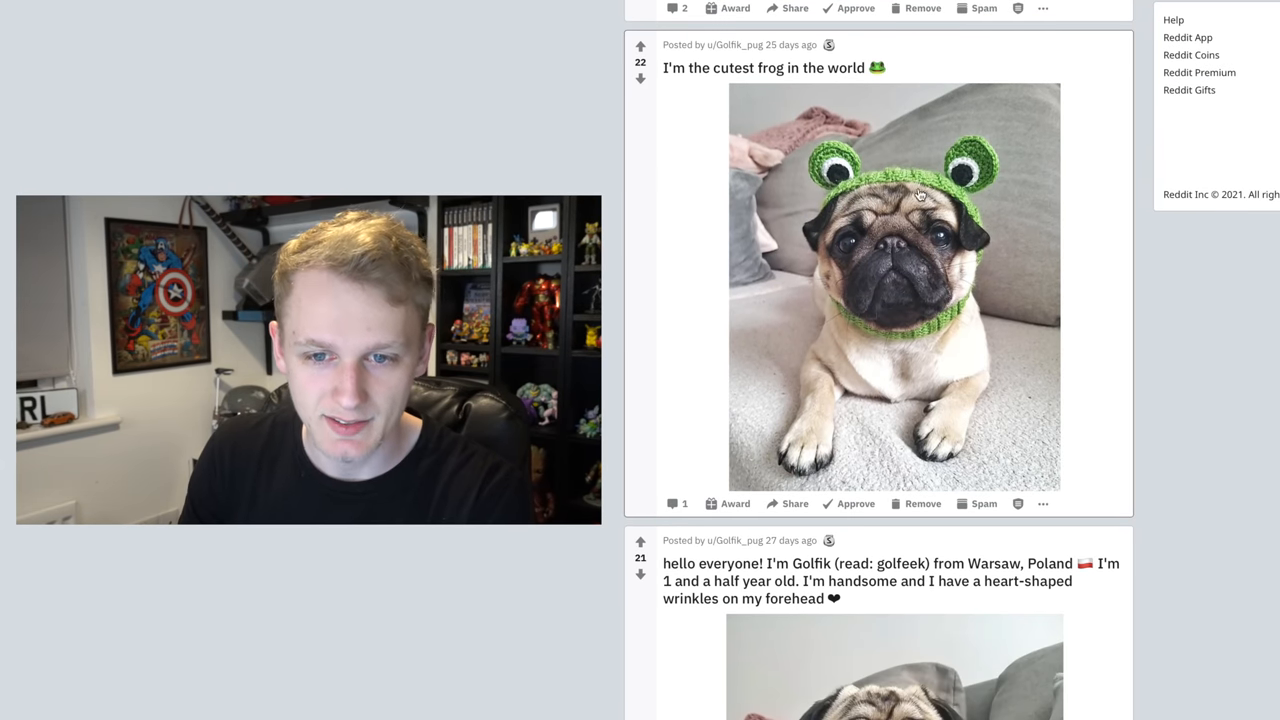
pyautogui.scroll(-3)
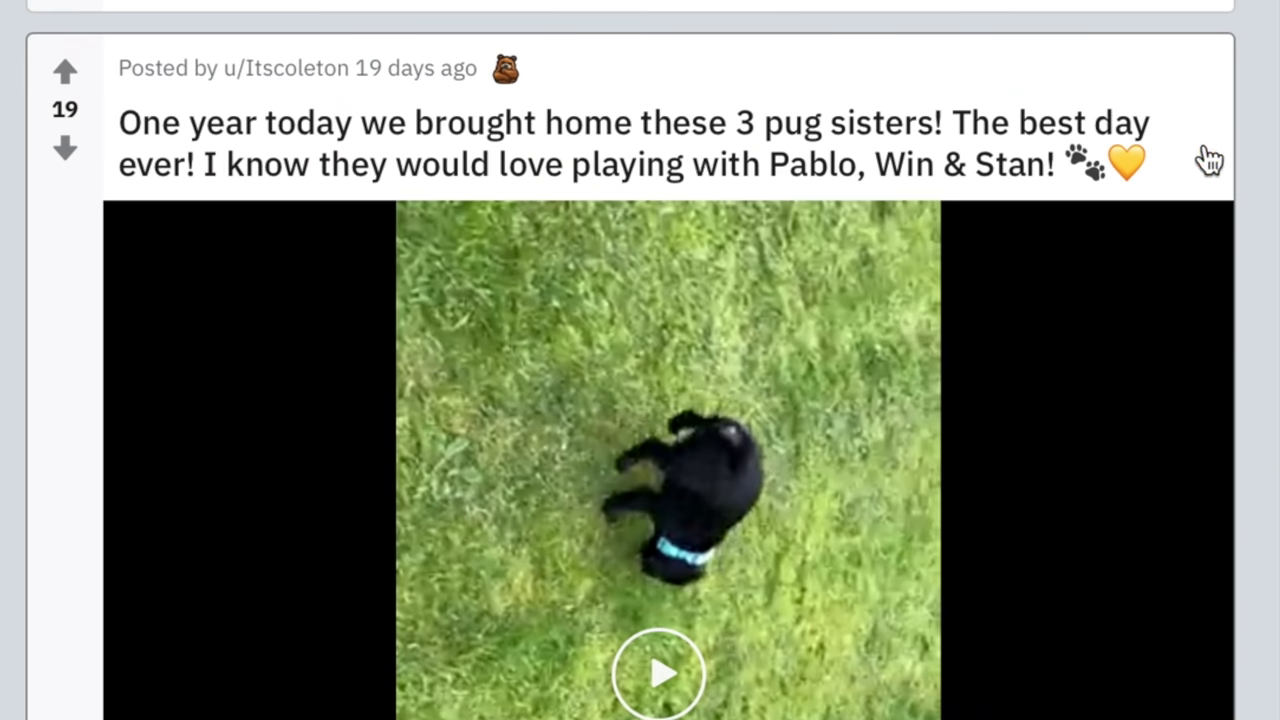
pyautogui.moveTo(1245, 155)
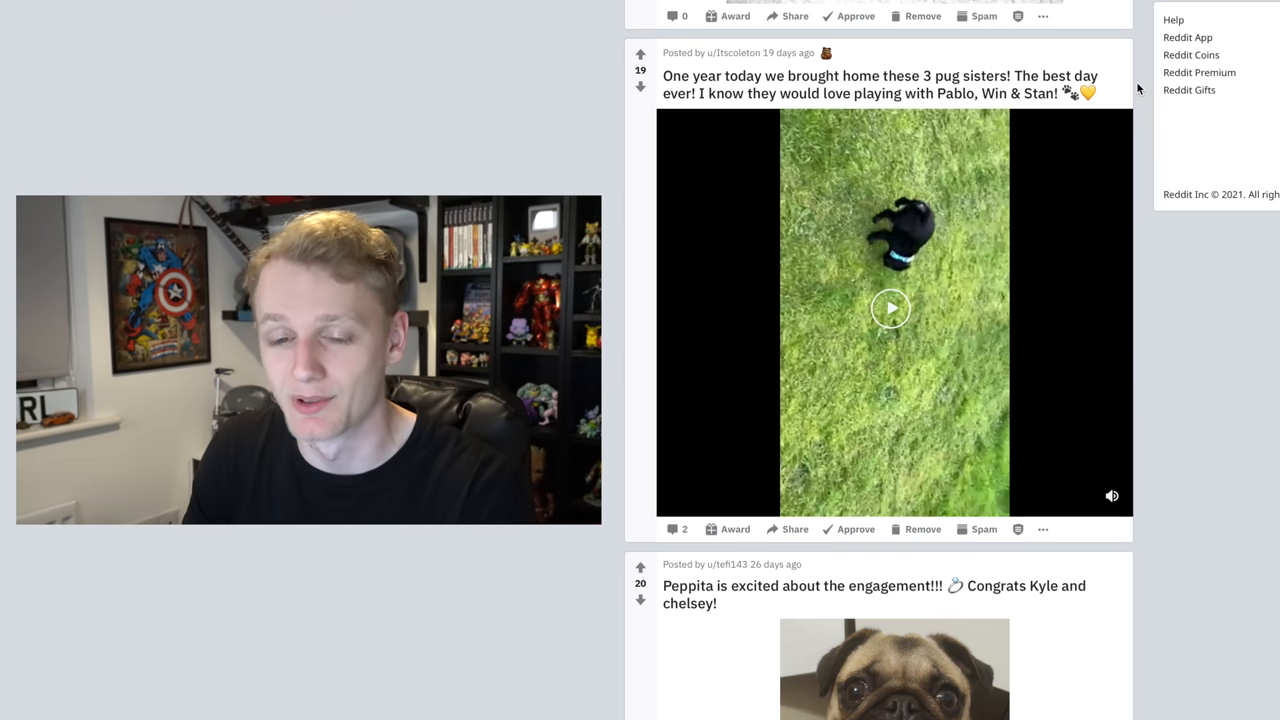
pyautogui.click(890, 308)
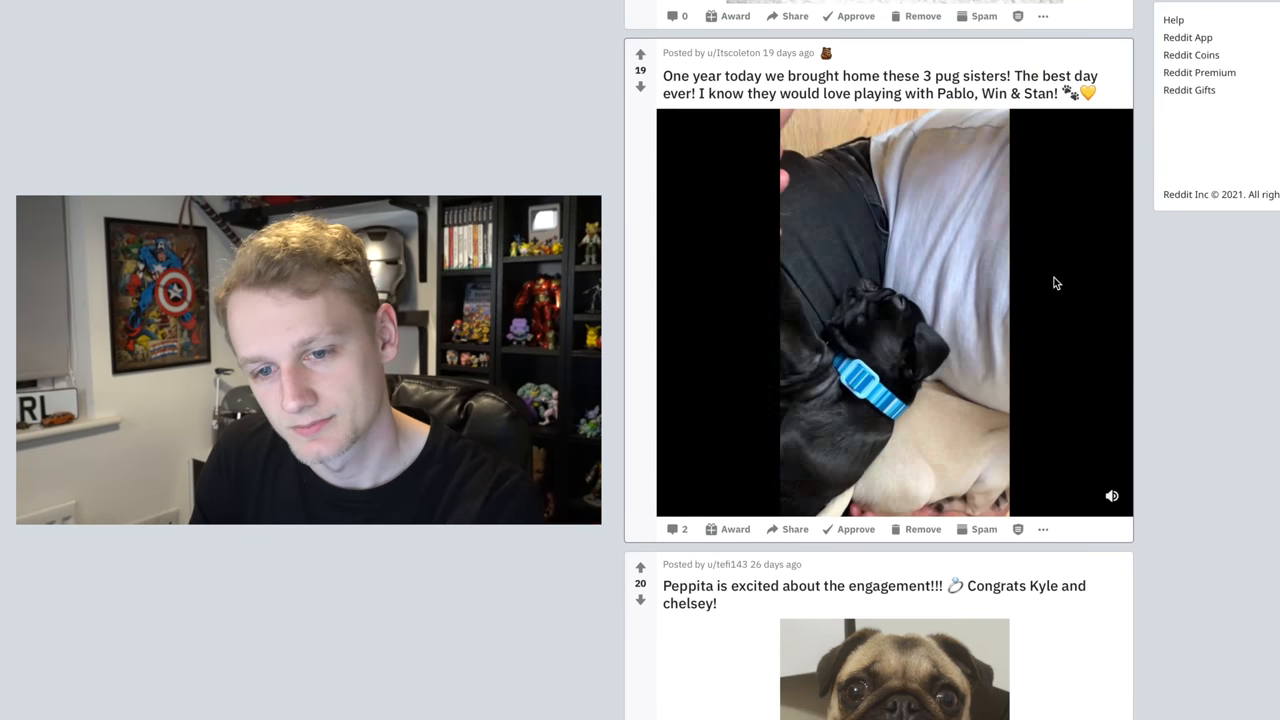
pyautogui.click(880, 312)
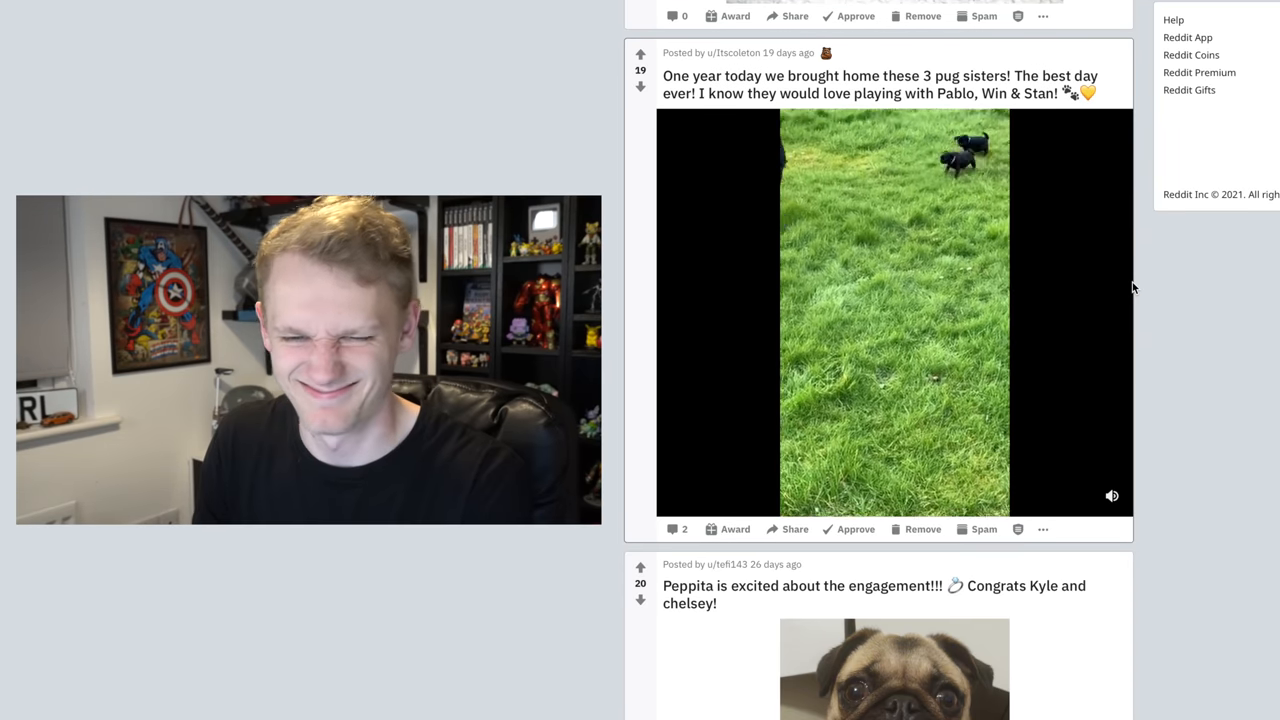
pyautogui.scroll(-3)
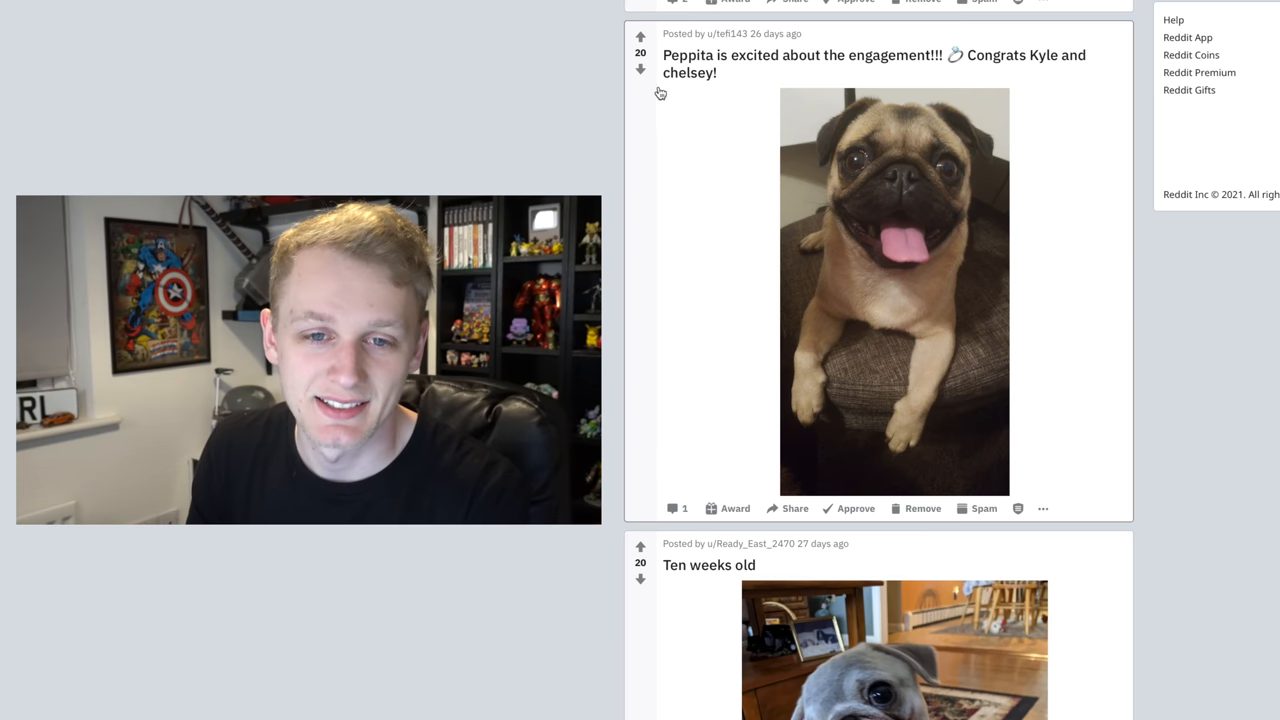
pyautogui.moveTo(1120, 83)
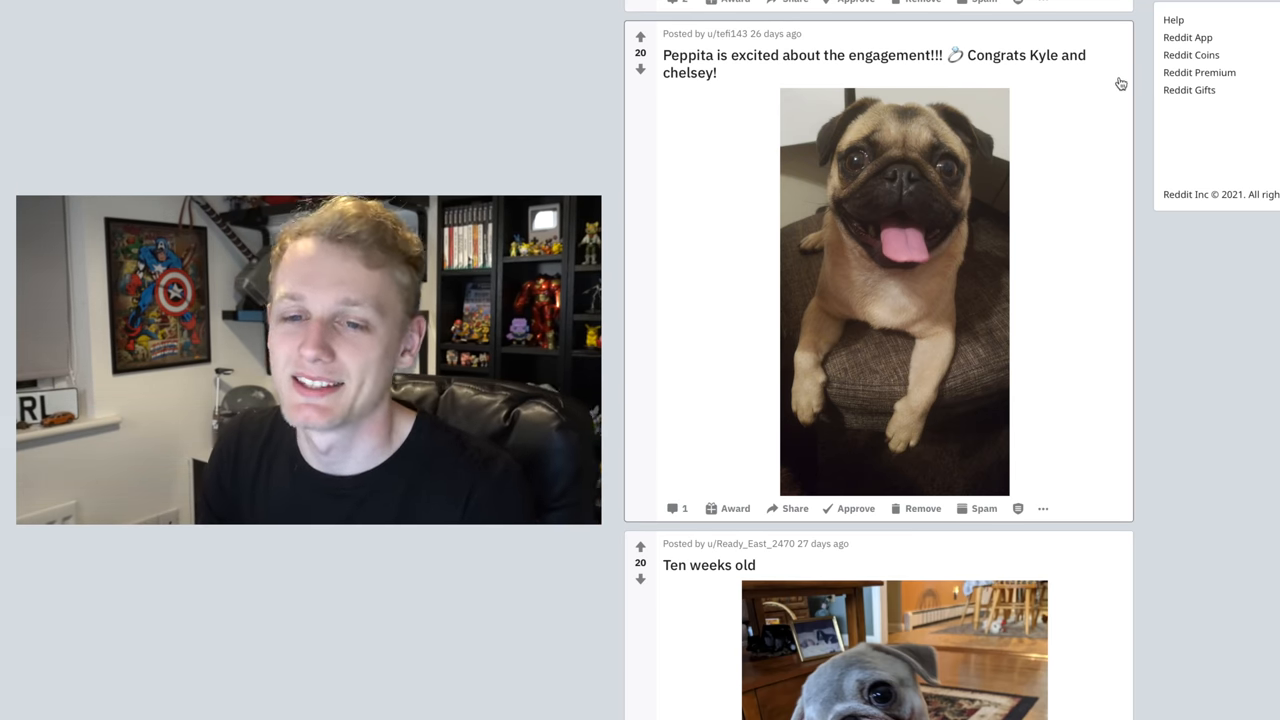
pyautogui.moveTo(1140, 73)
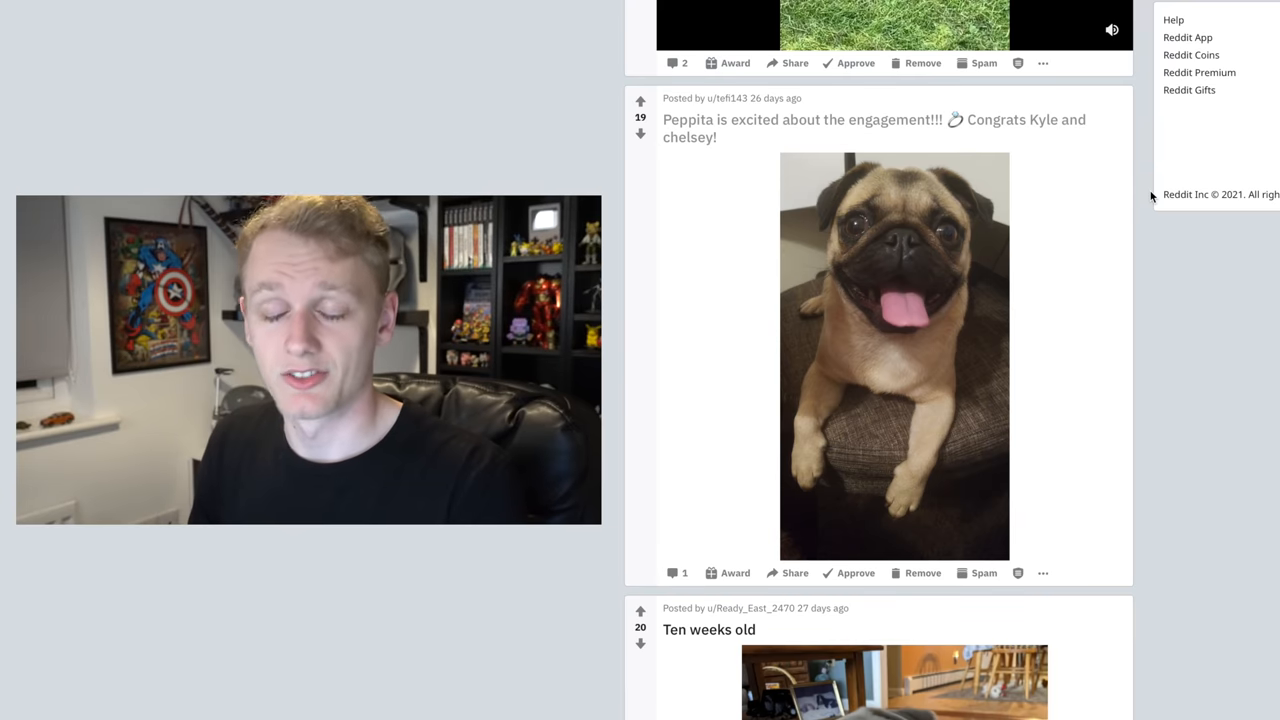
# Scroll past the Ten weeks old and Koko posts to Pig the pug's fourth birthday post.
pyautogui.scroll(-3)
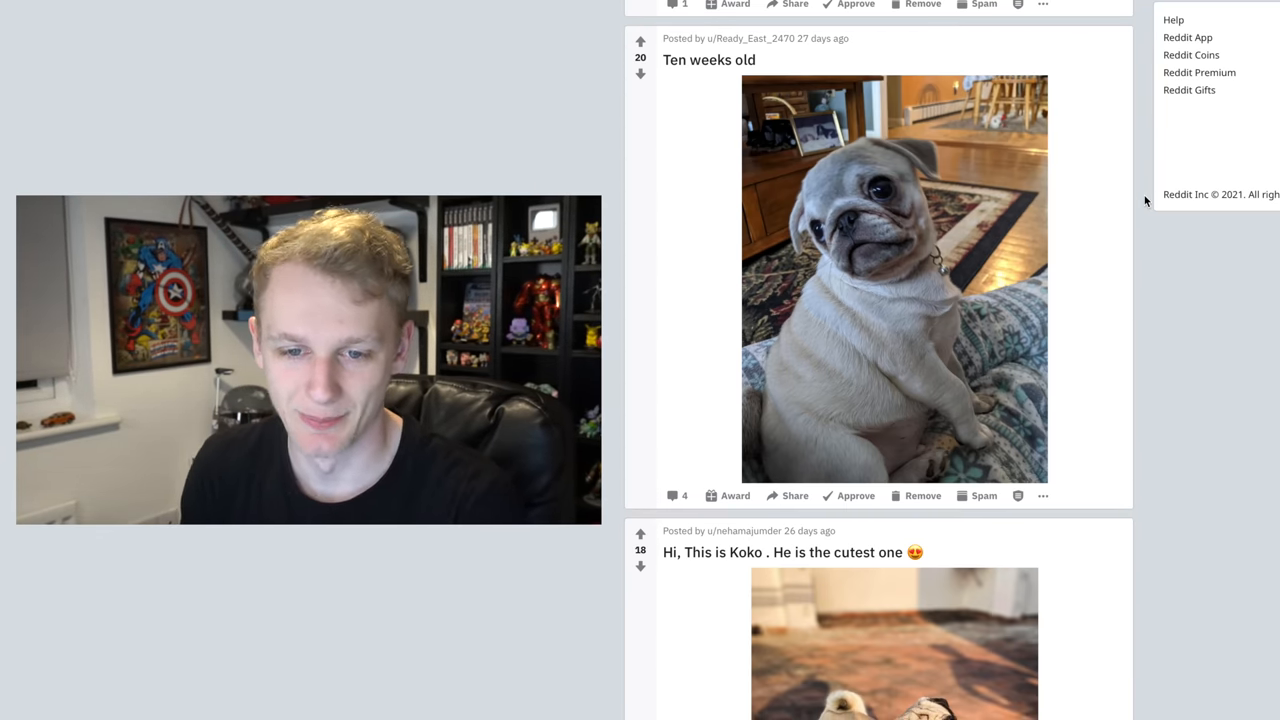
pyautogui.scroll(-3)
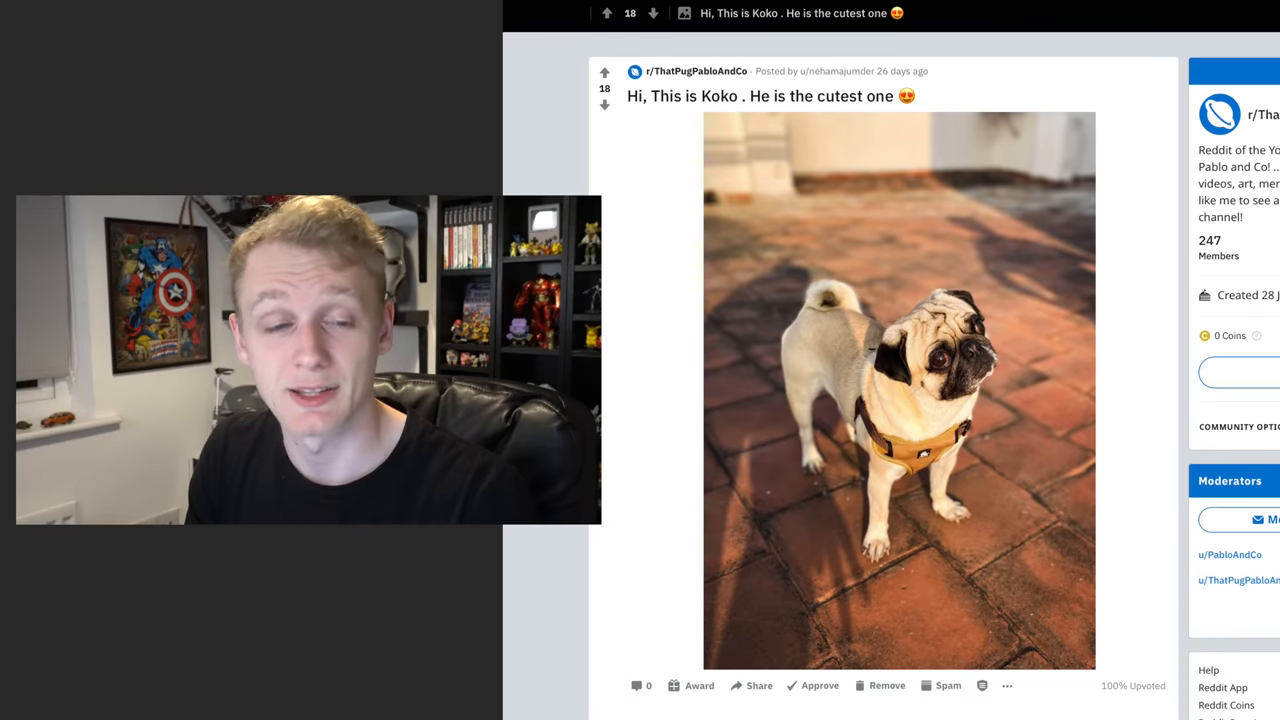
pyautogui.scroll(-3)
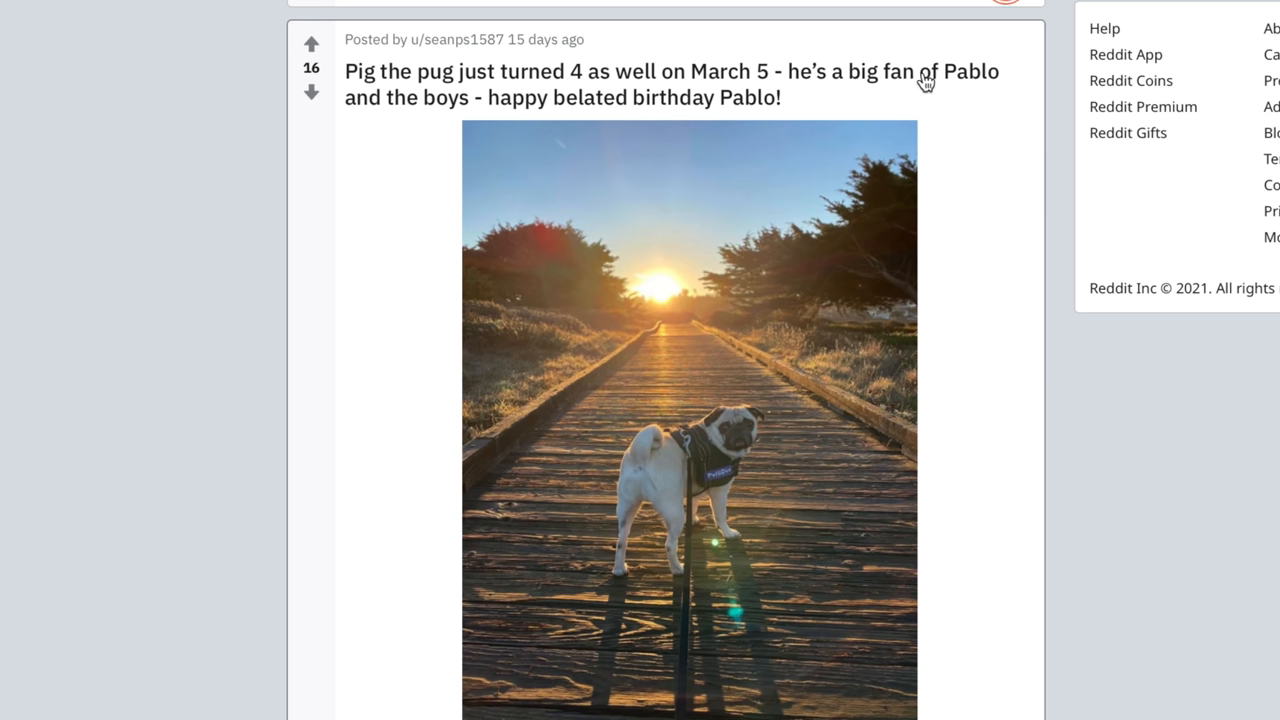
pyautogui.moveTo(781, 110)
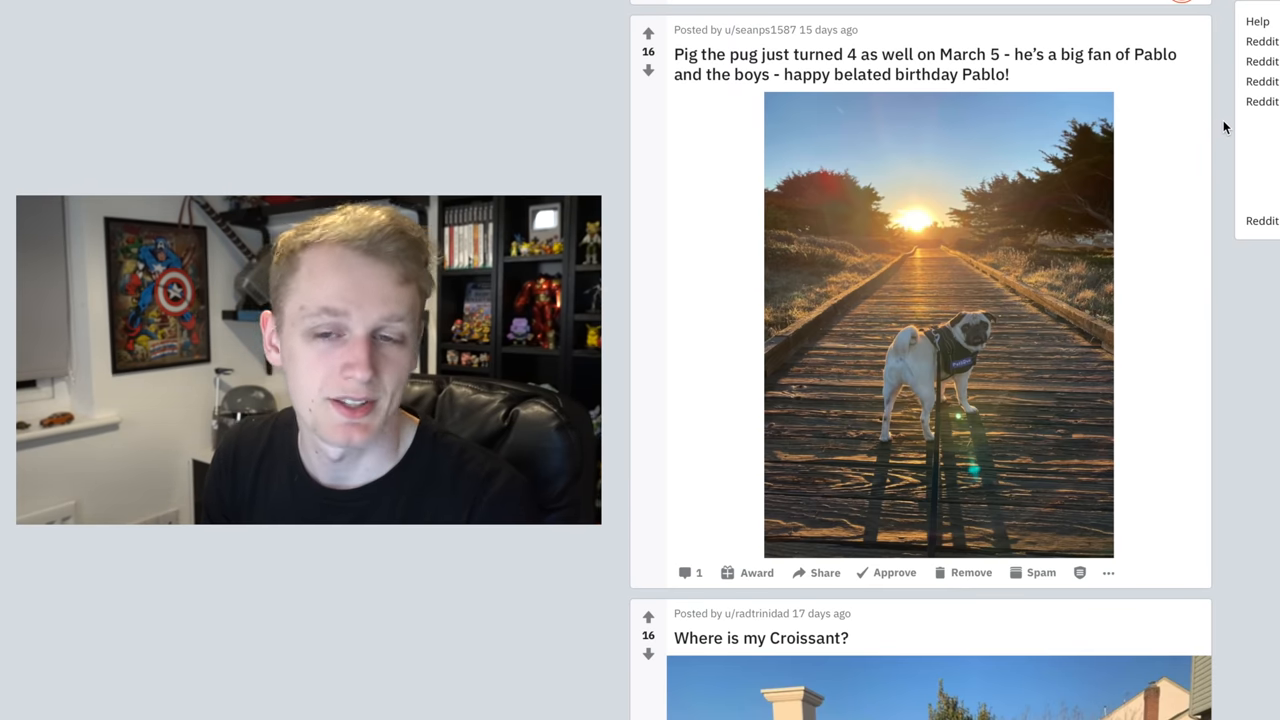
# Open the Pig the pug birthday post in its own full view.
pyautogui.click(890, 64)
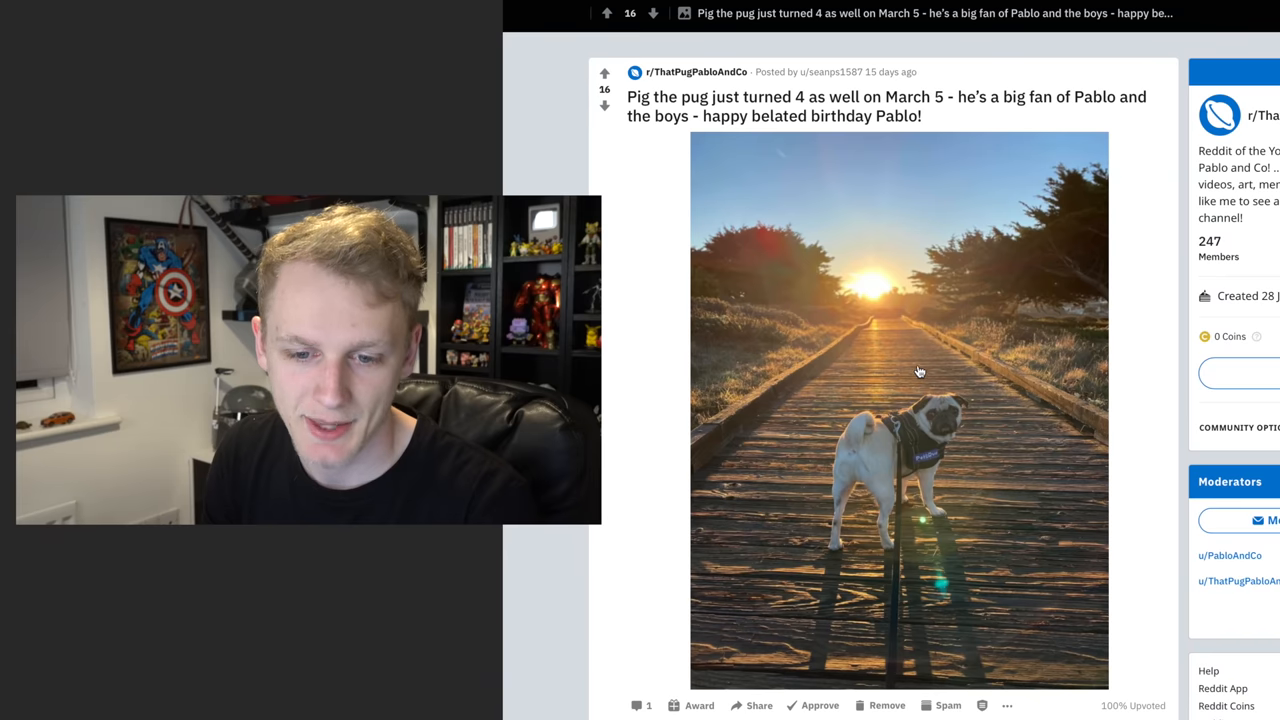
pyautogui.moveTo(1153, 242)
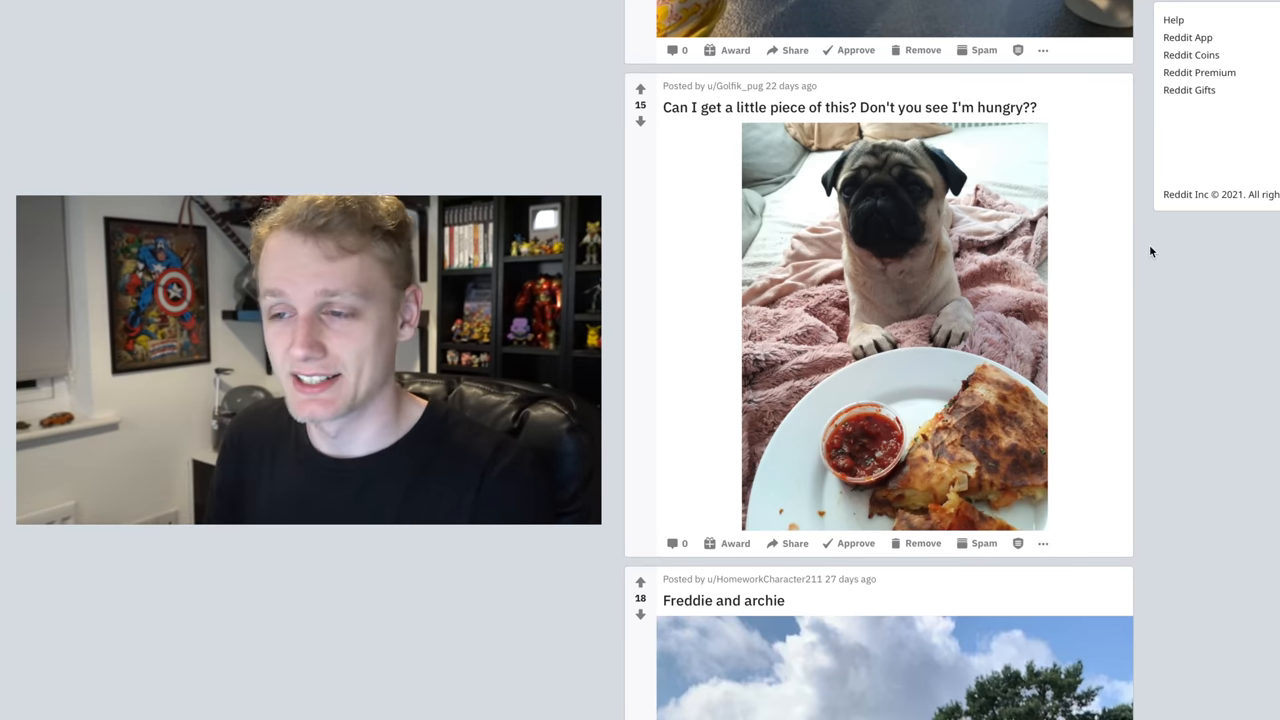
# Scroll past the Cobber at 10 weeks and kneeling pug posts to Franklin from Aberdeen.
pyautogui.scroll(-3)
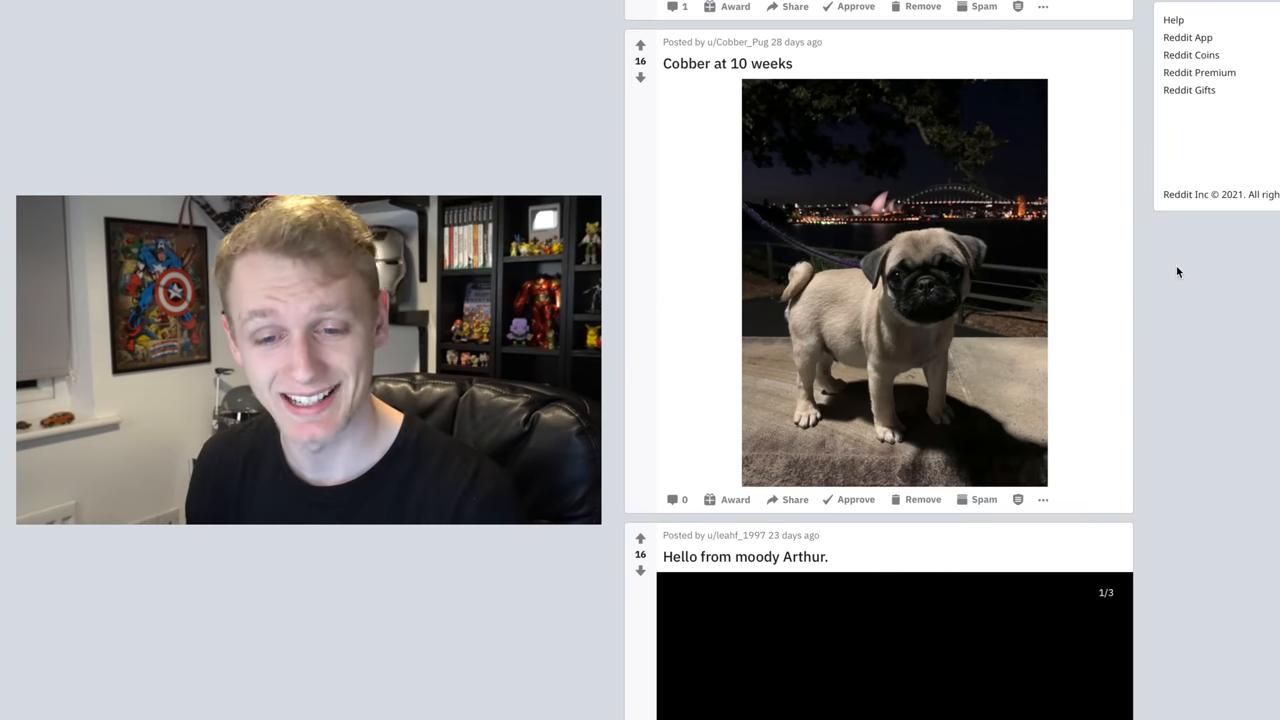
pyautogui.moveTo(963, 247)
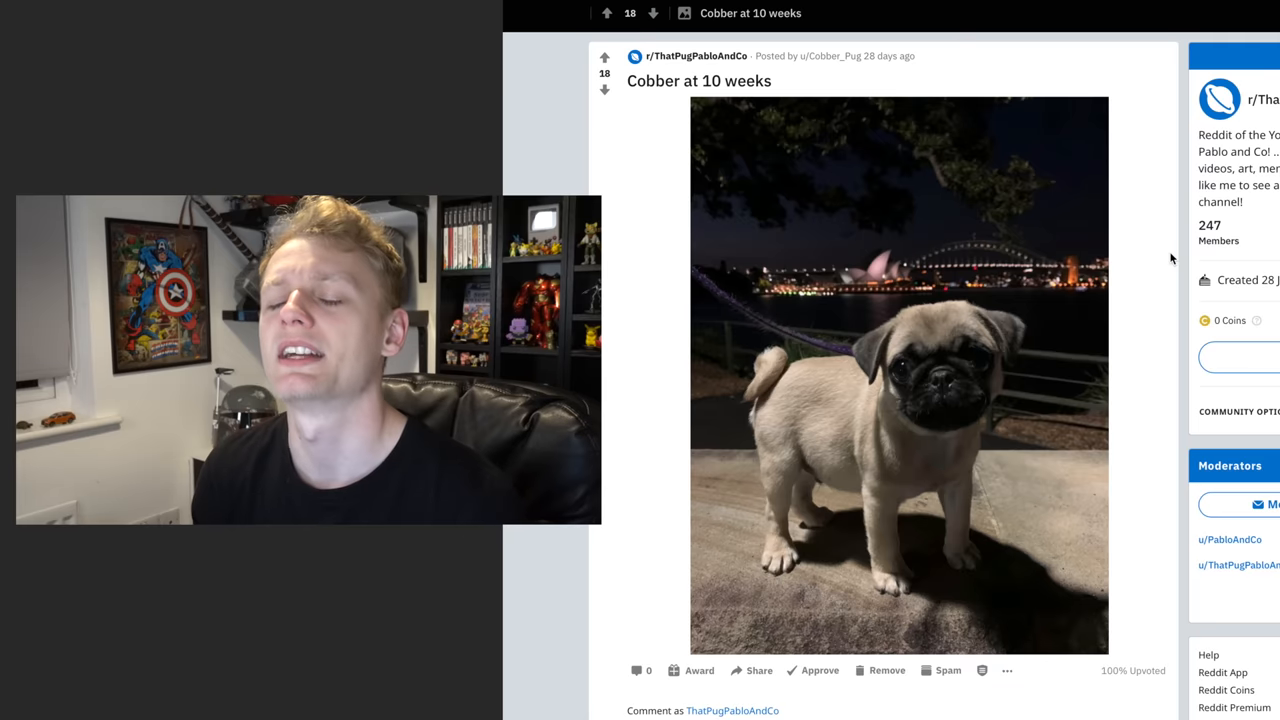
pyautogui.scroll(-3)
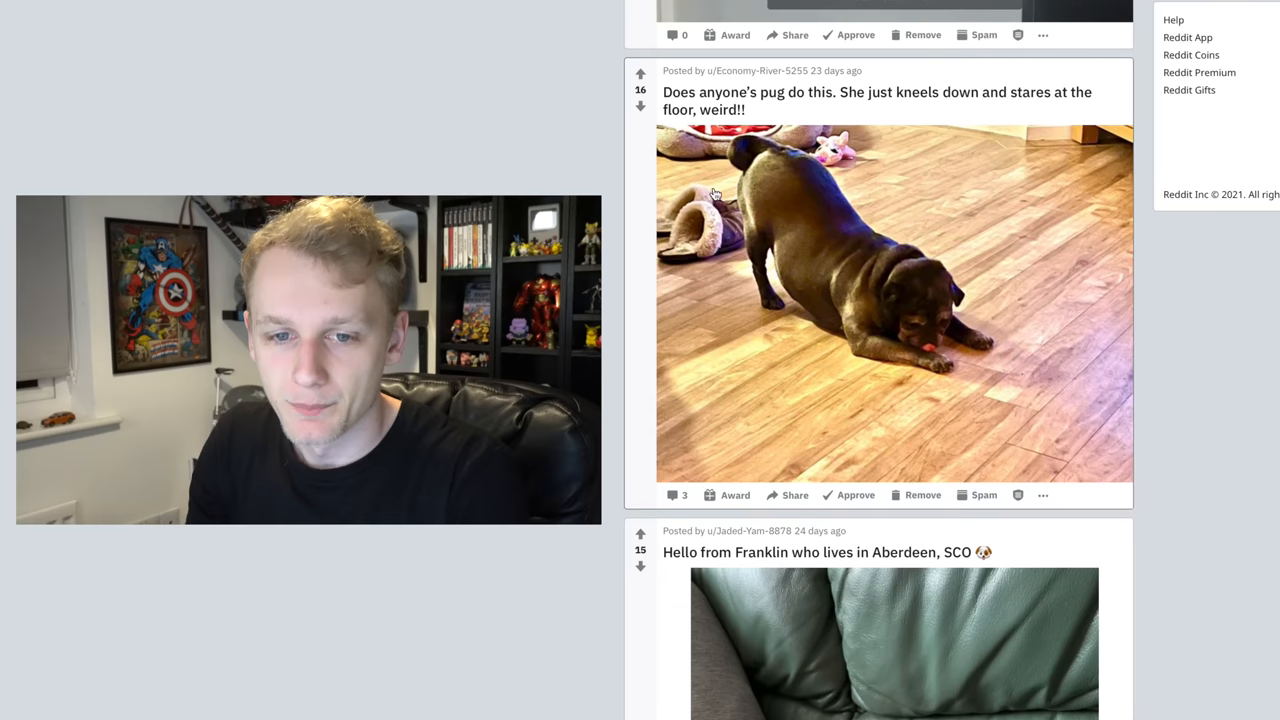
pyautogui.moveTo(1146, 236)
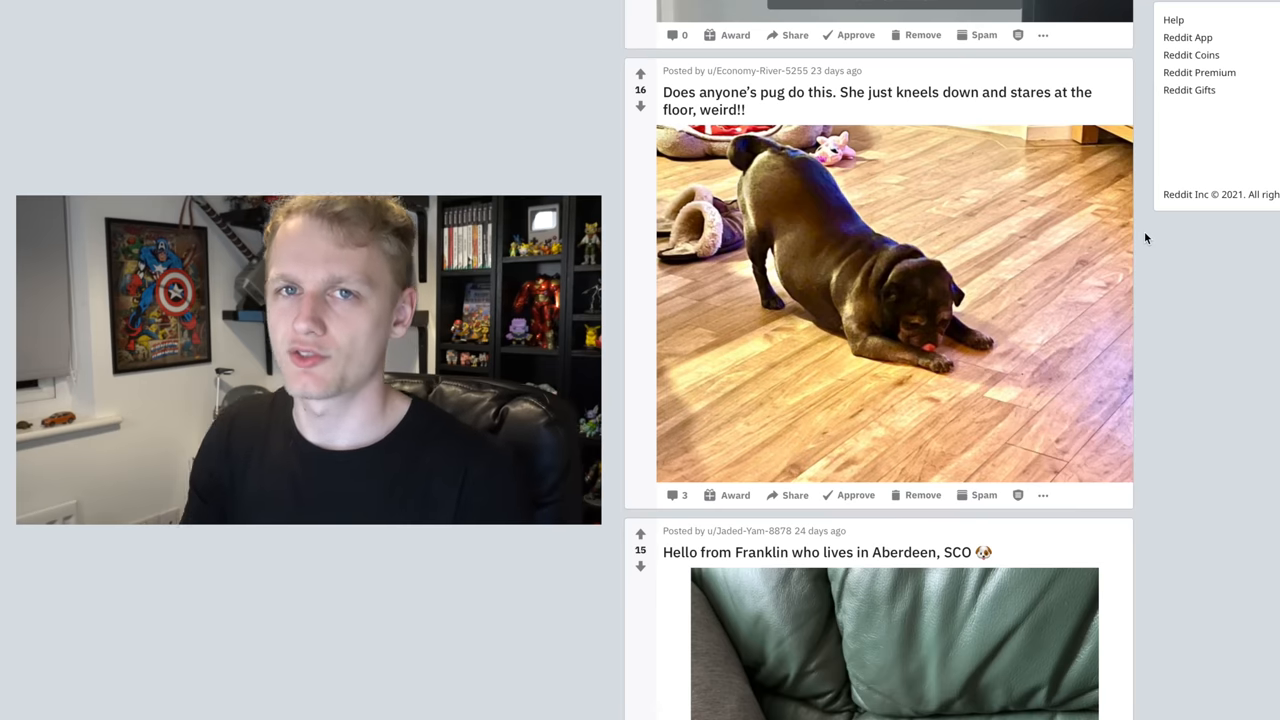
pyautogui.scroll(-3)
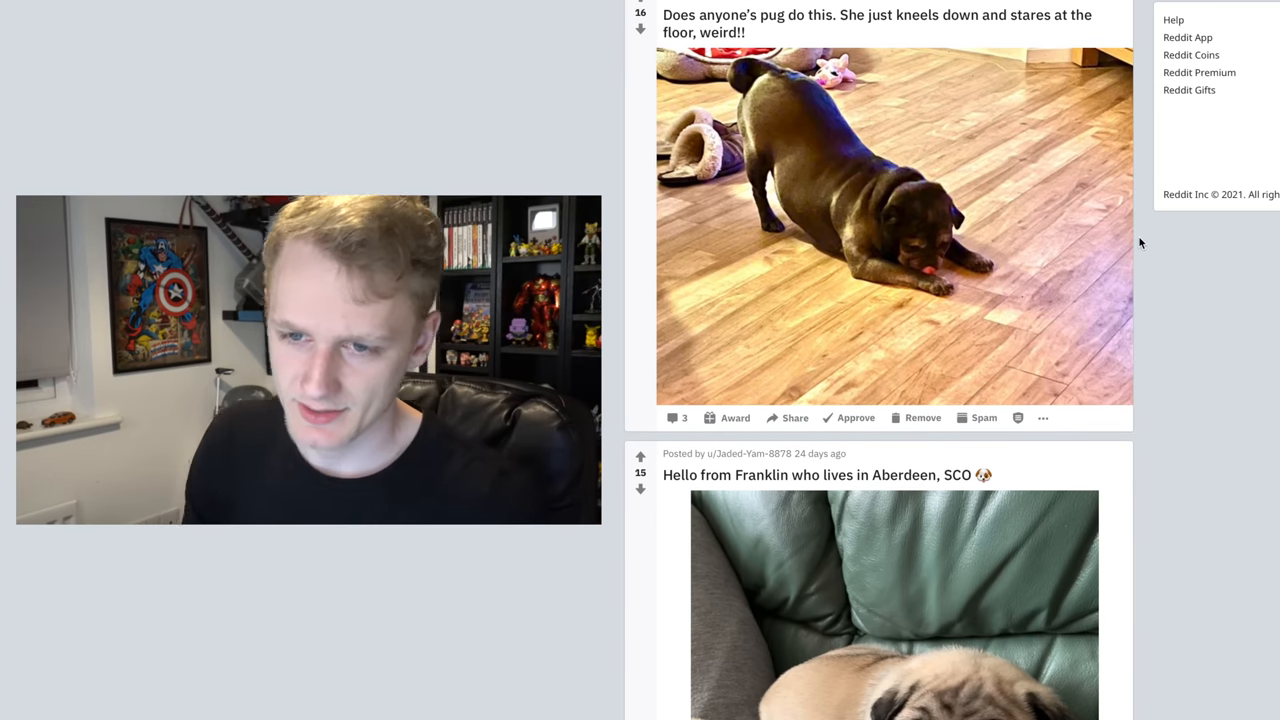
pyautogui.scroll(-3)
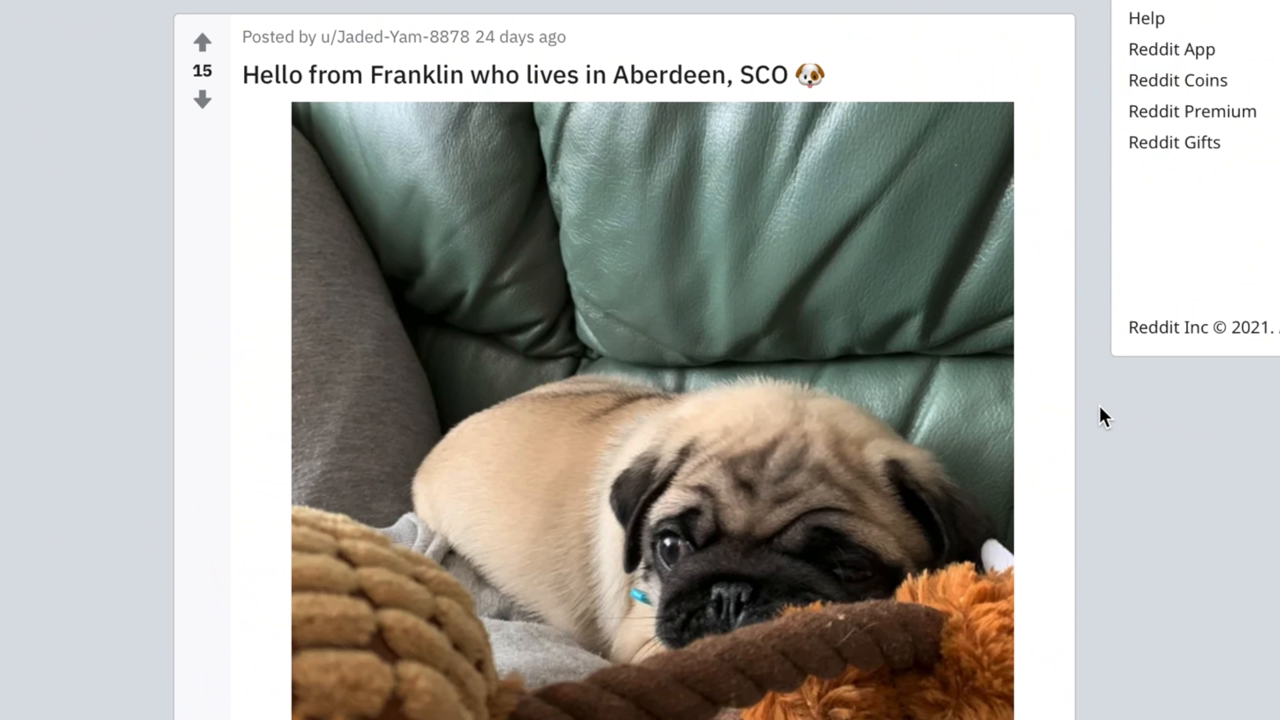
pyautogui.moveTo(1105, 368)
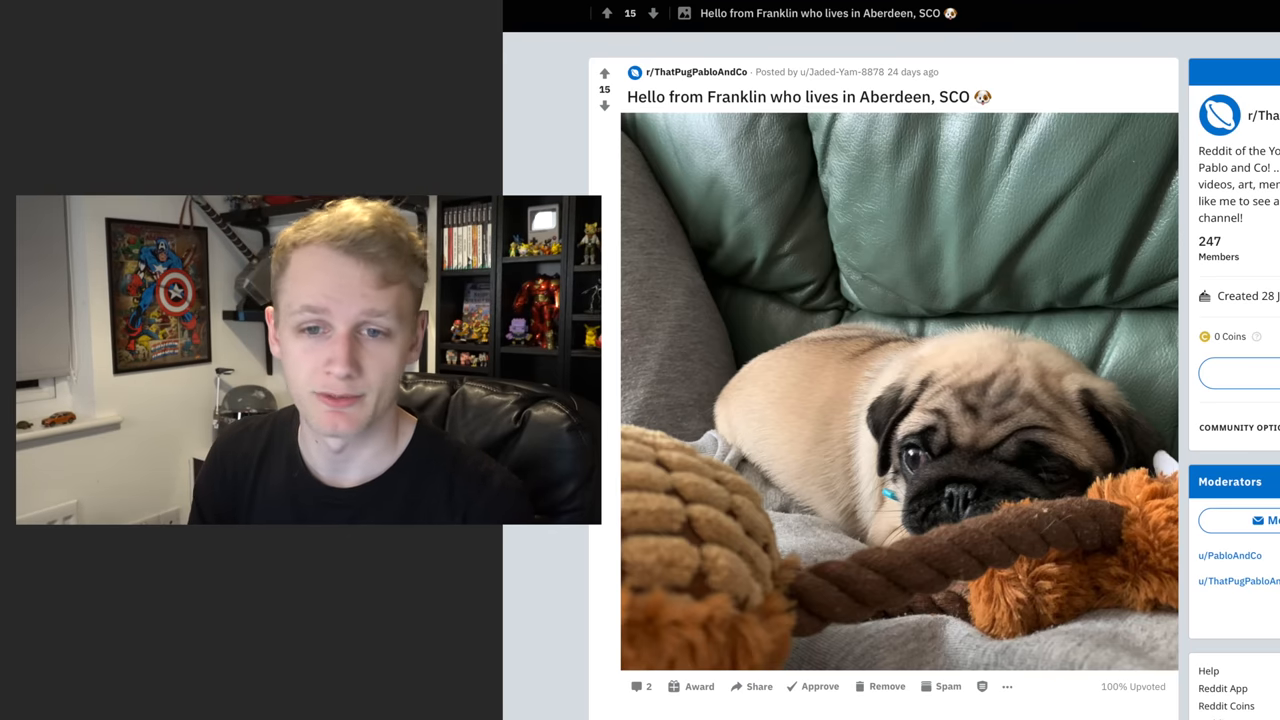
pyautogui.scroll(-3)
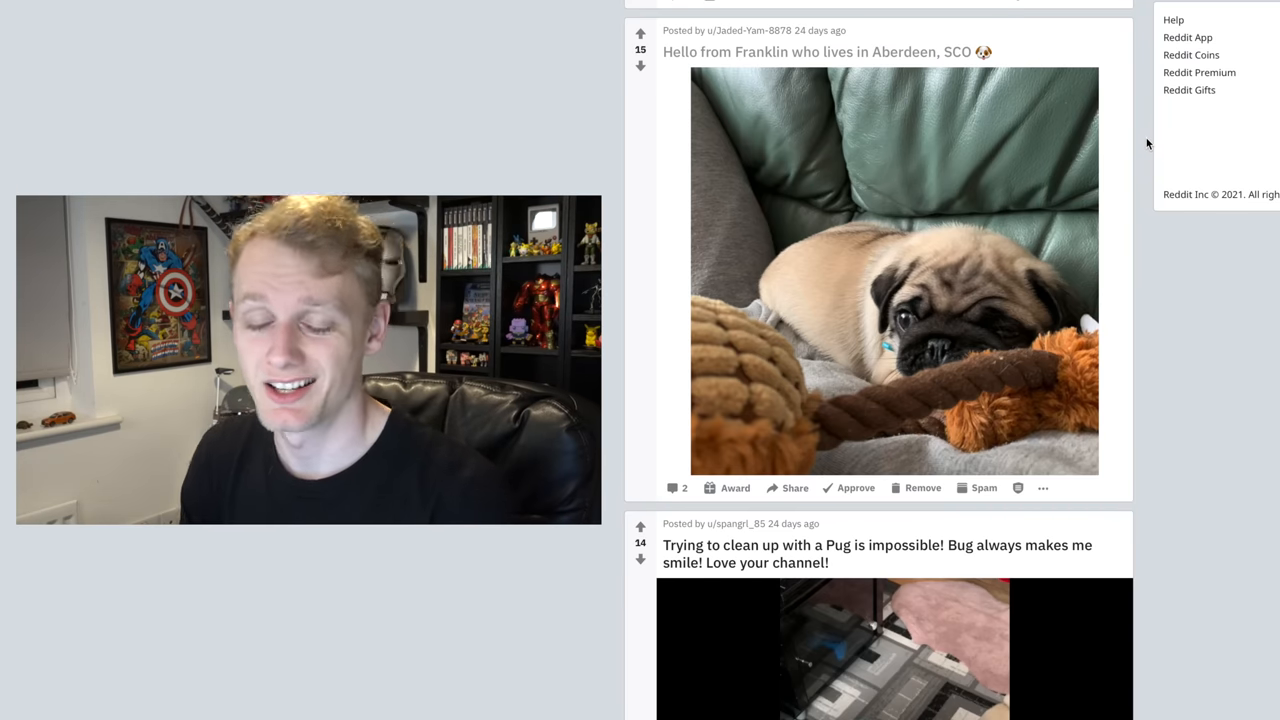
# Play the pug clean-up video, resume it from six seconds, then scroll to Mona's post.
pyautogui.scroll(-3)
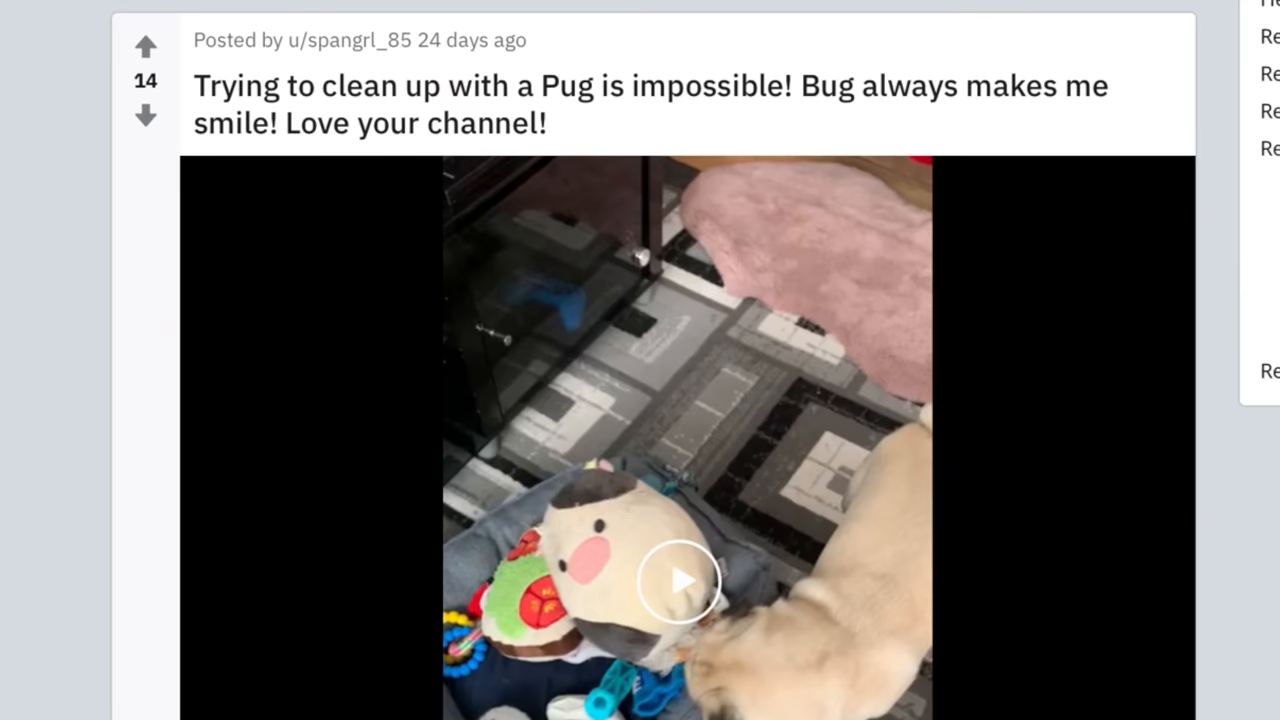
pyautogui.moveTo(1232, 92)
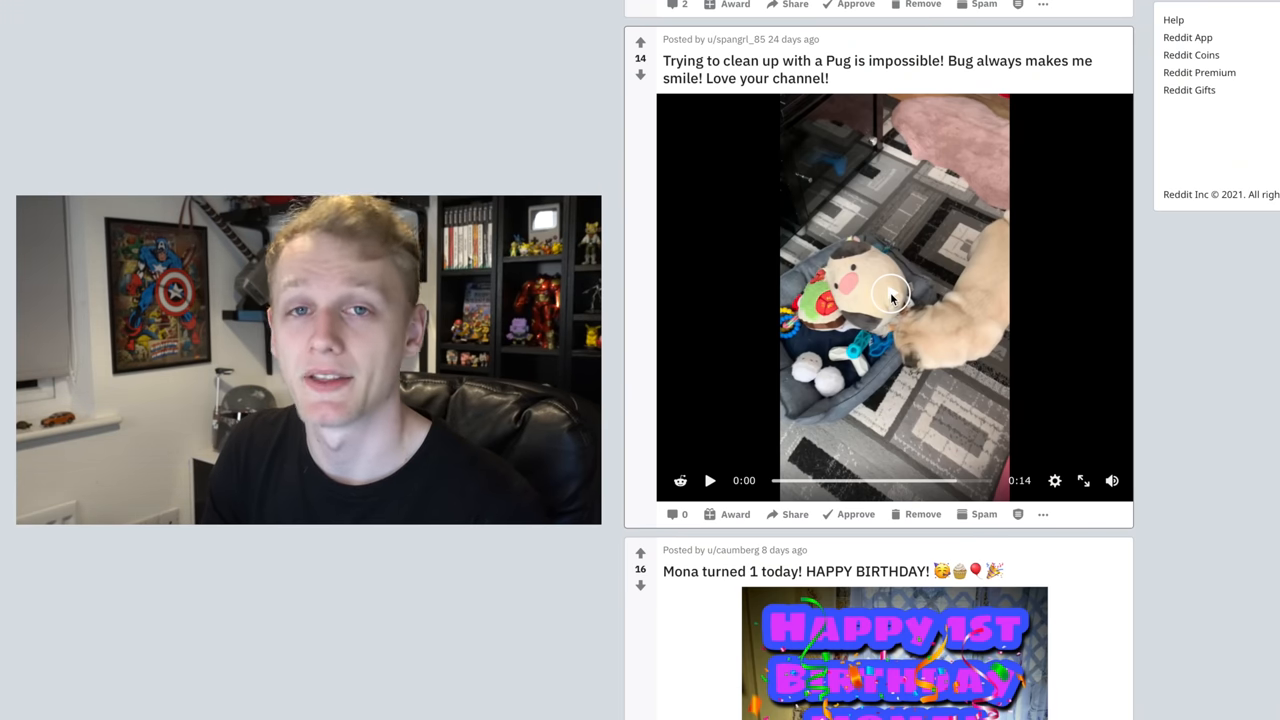
pyautogui.click(709, 480)
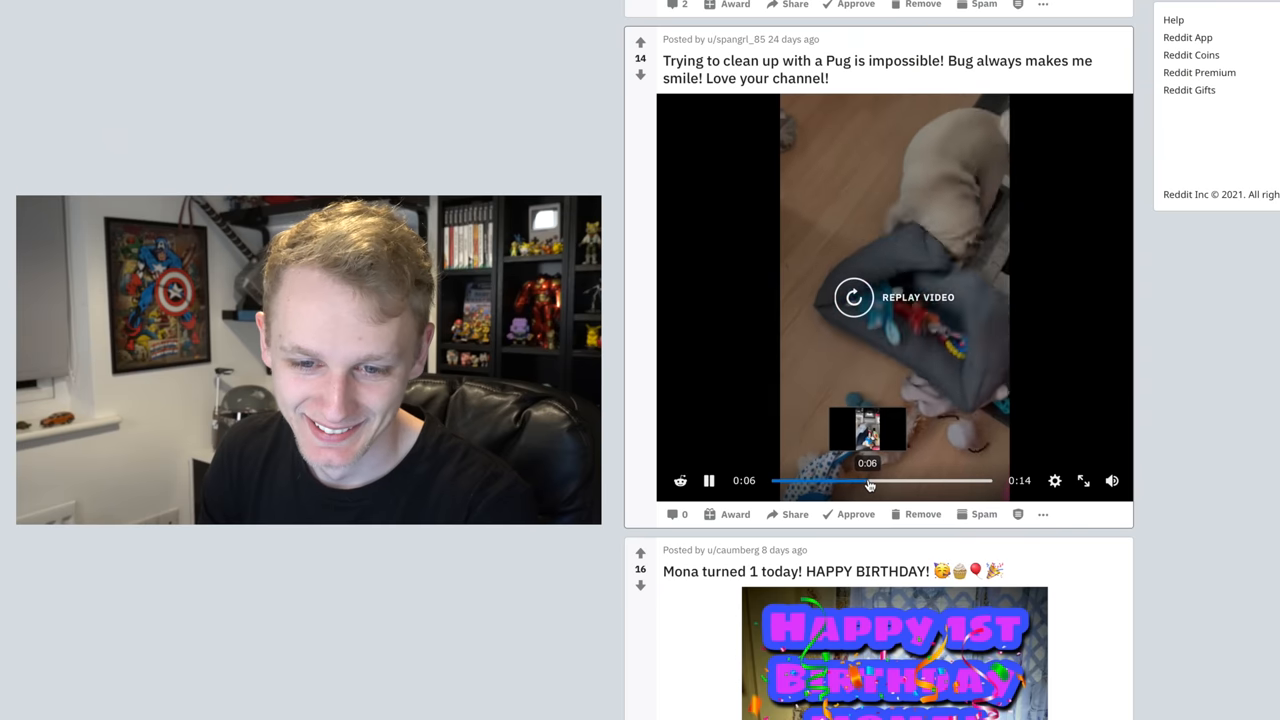
pyautogui.click(852, 297)
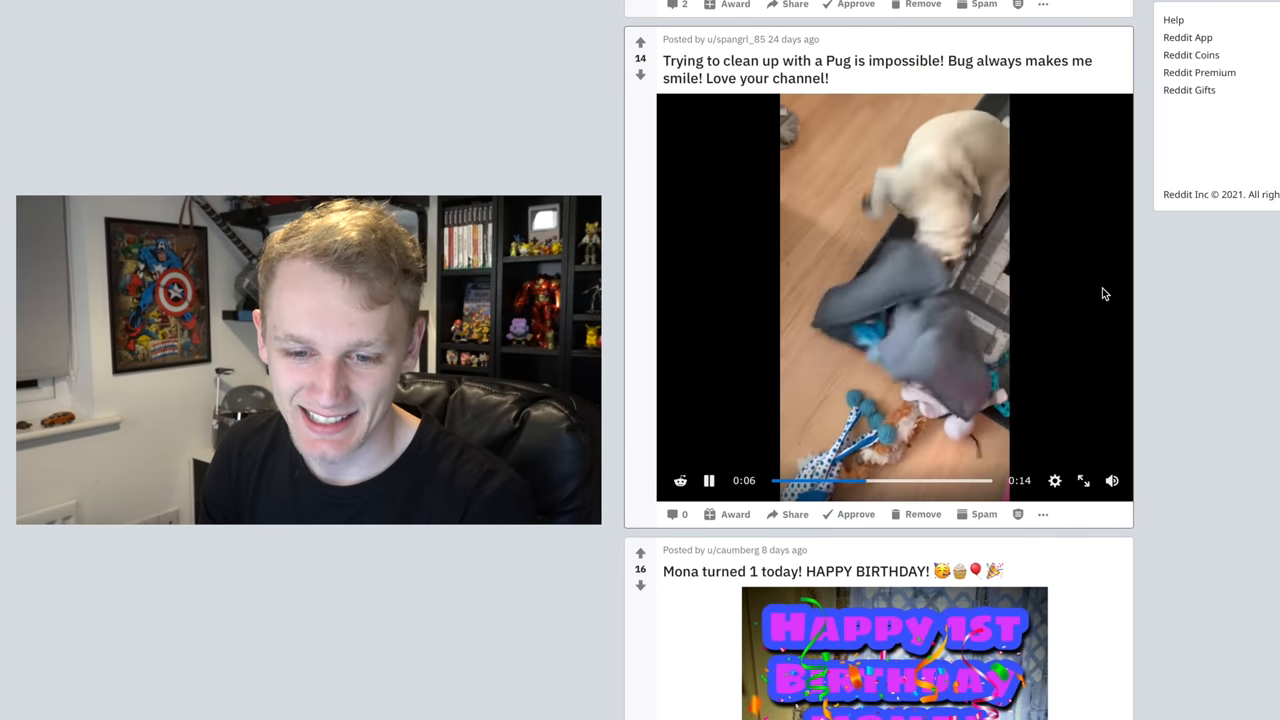
pyautogui.scroll(-3)
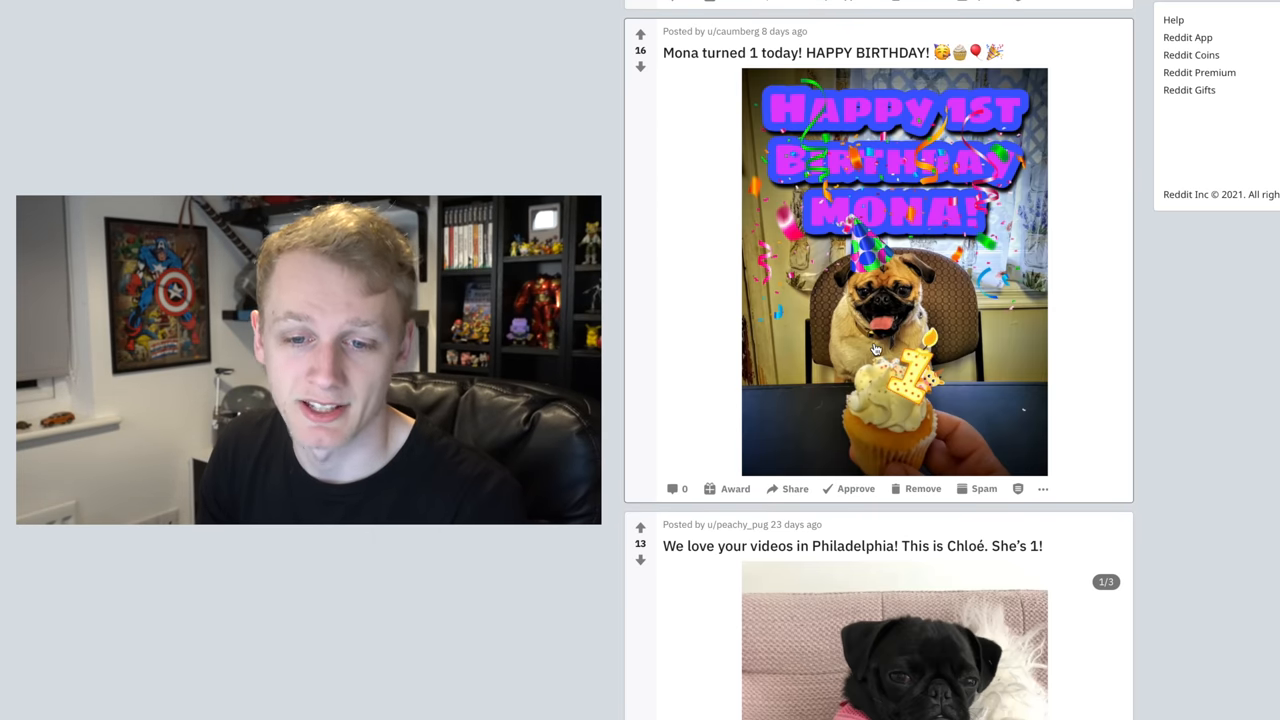
pyautogui.moveTo(1140, 217)
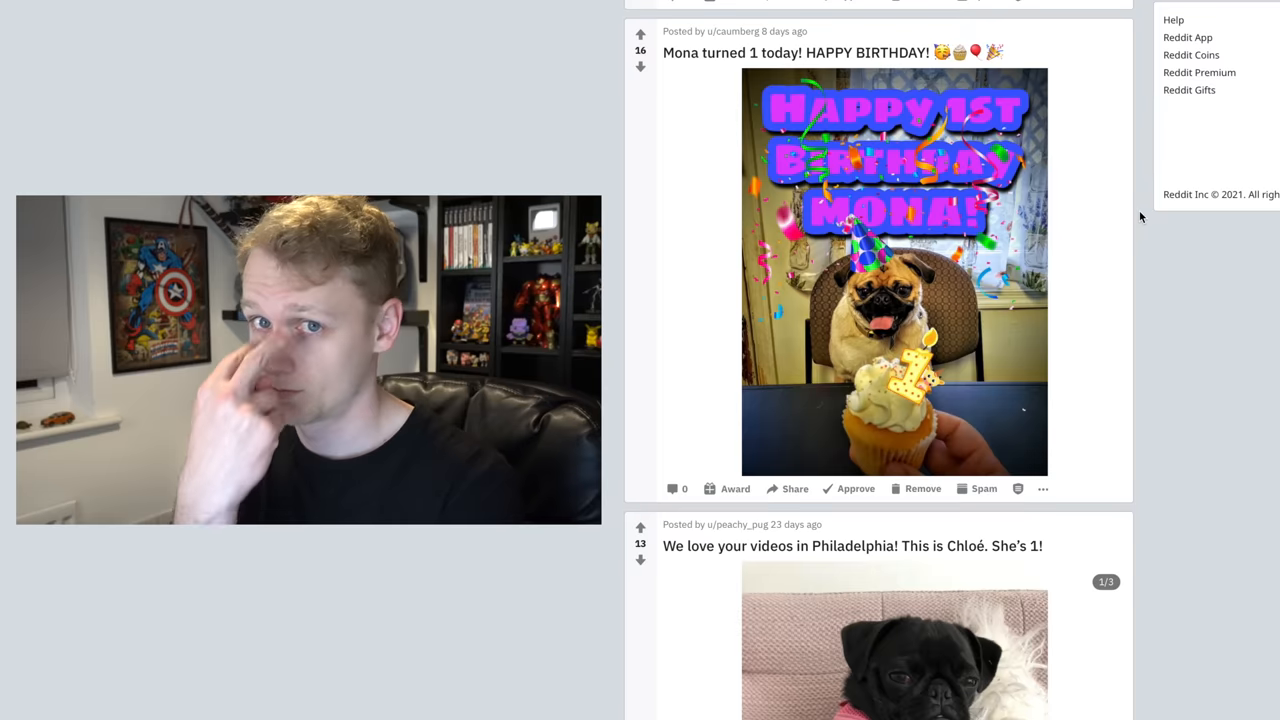
# Flip through Chloé's gallery to photo 3/3, then scroll on toward Mocha's post.
pyautogui.scroll(-3)
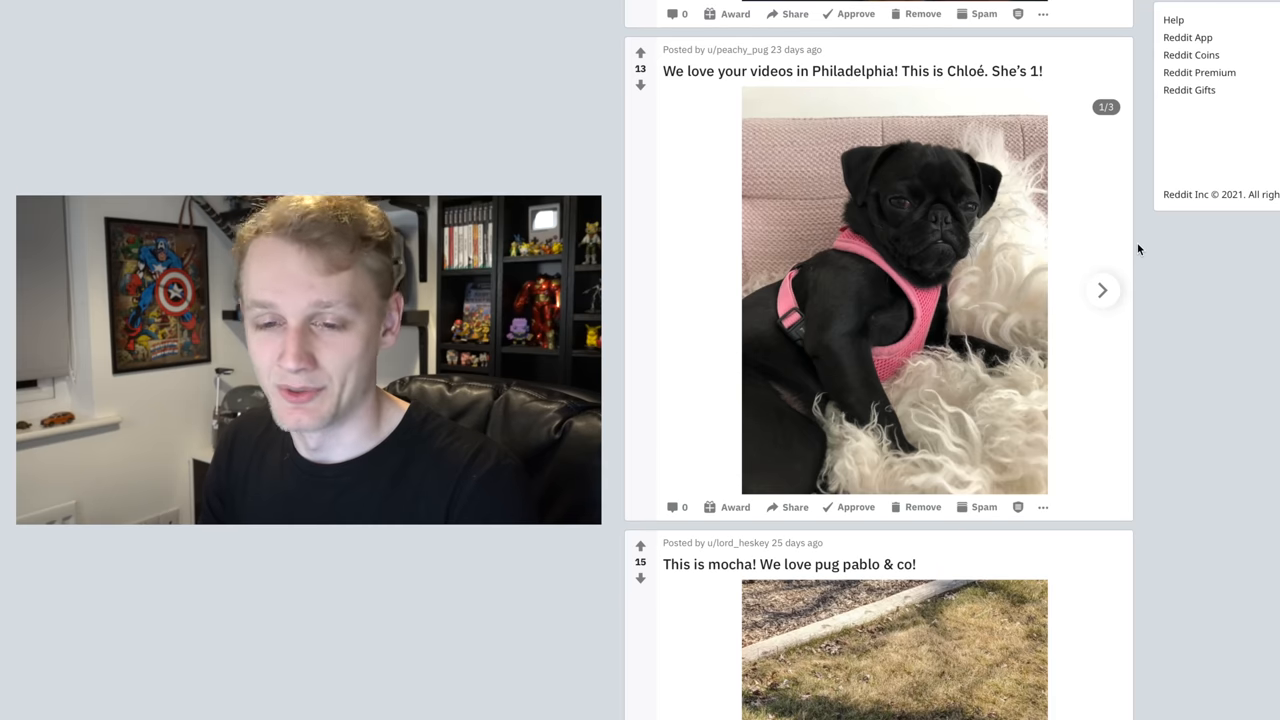
pyautogui.click(1102, 290)
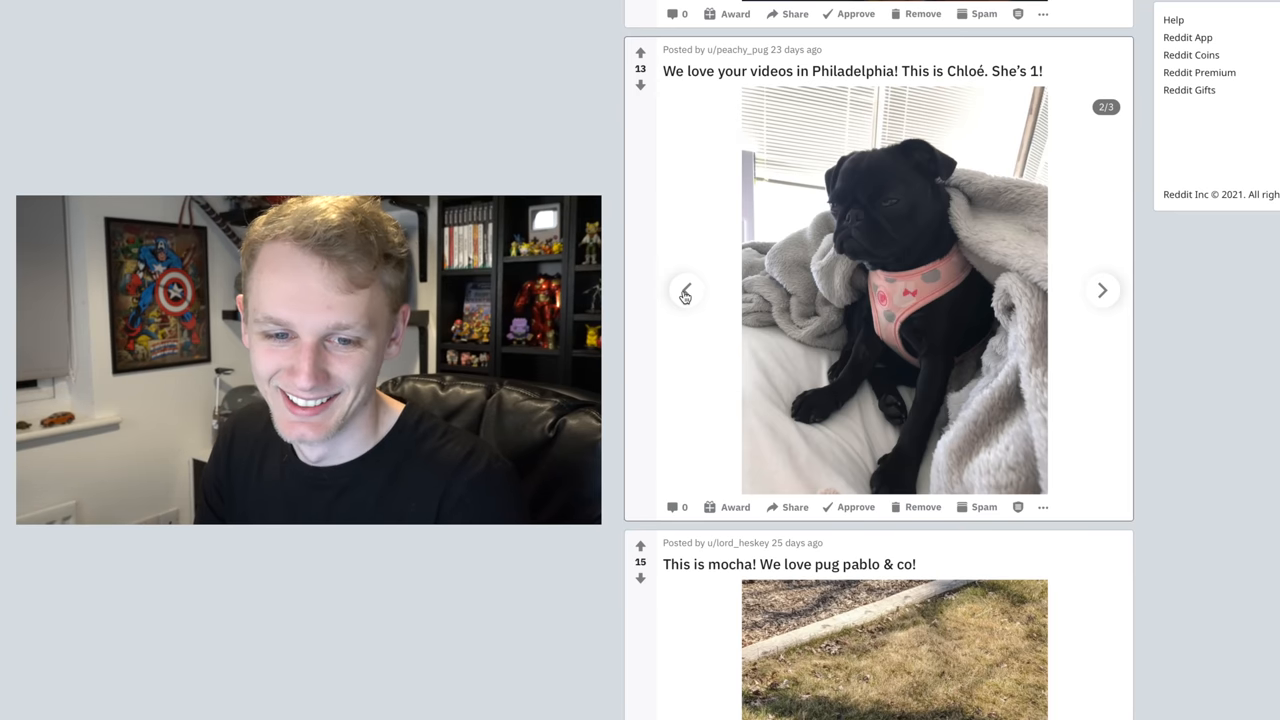
pyautogui.moveTo(1140, 221)
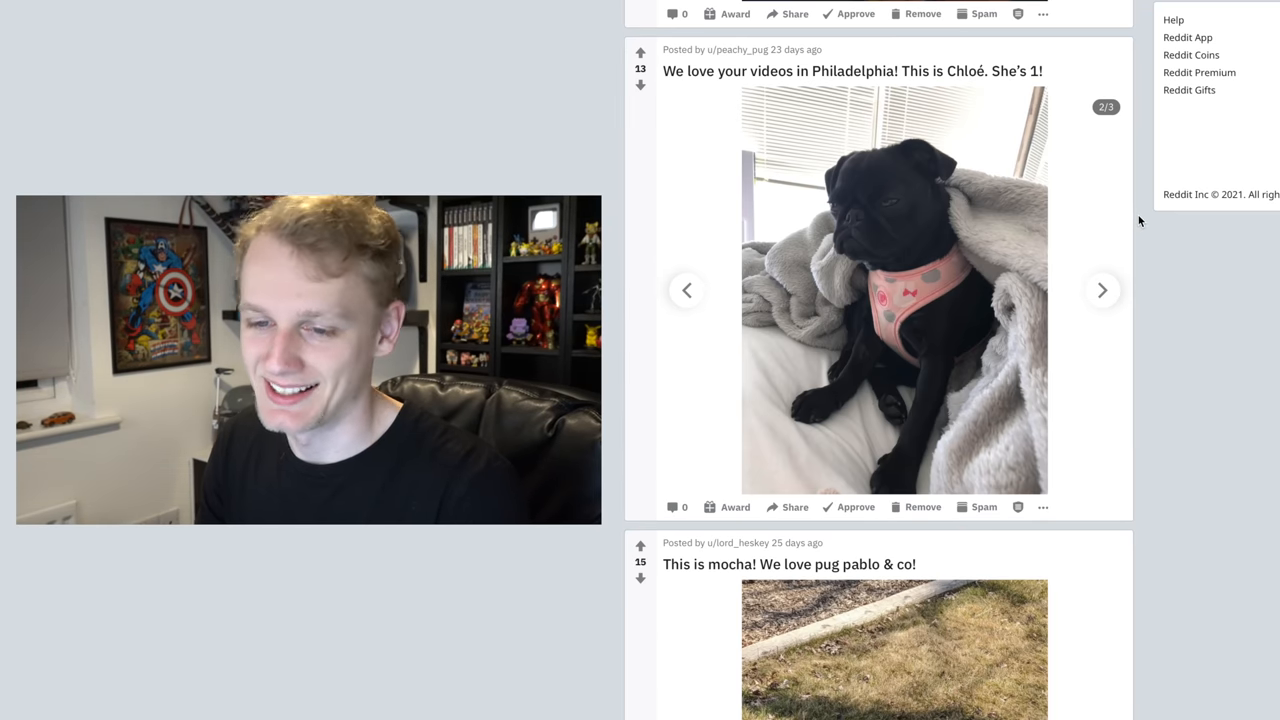
pyautogui.click(1102, 290)
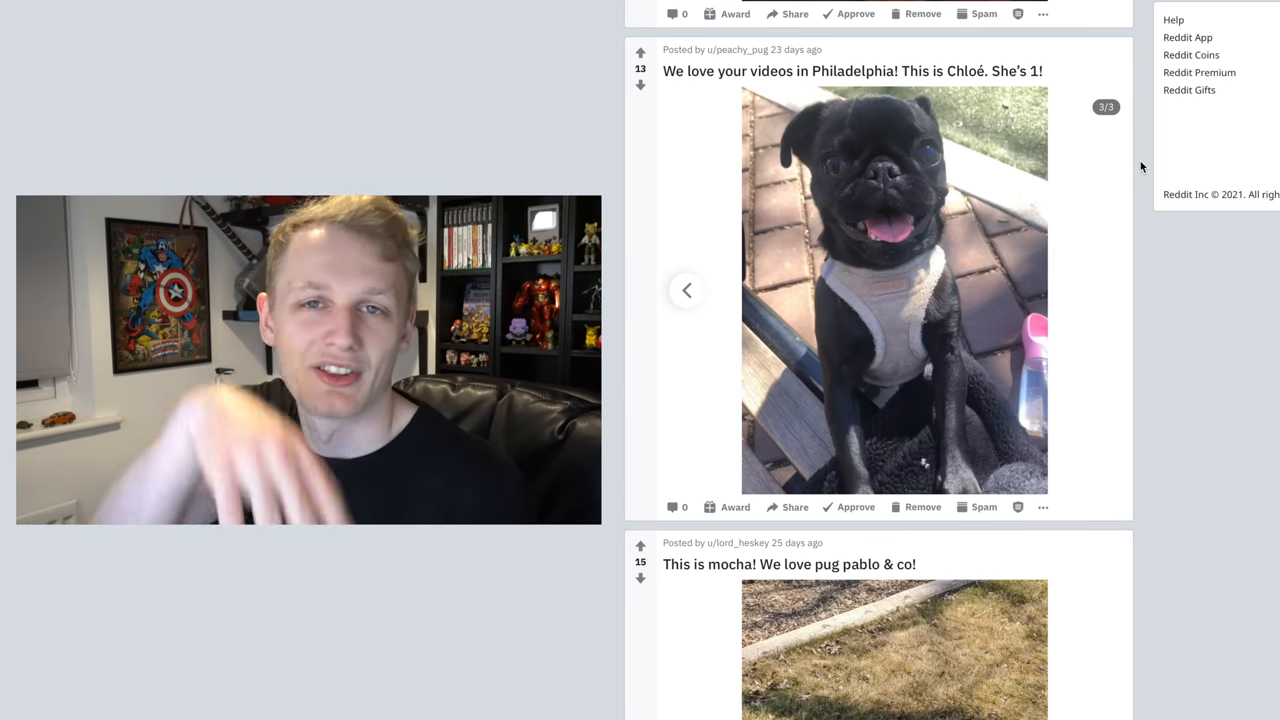
pyautogui.scroll(-3)
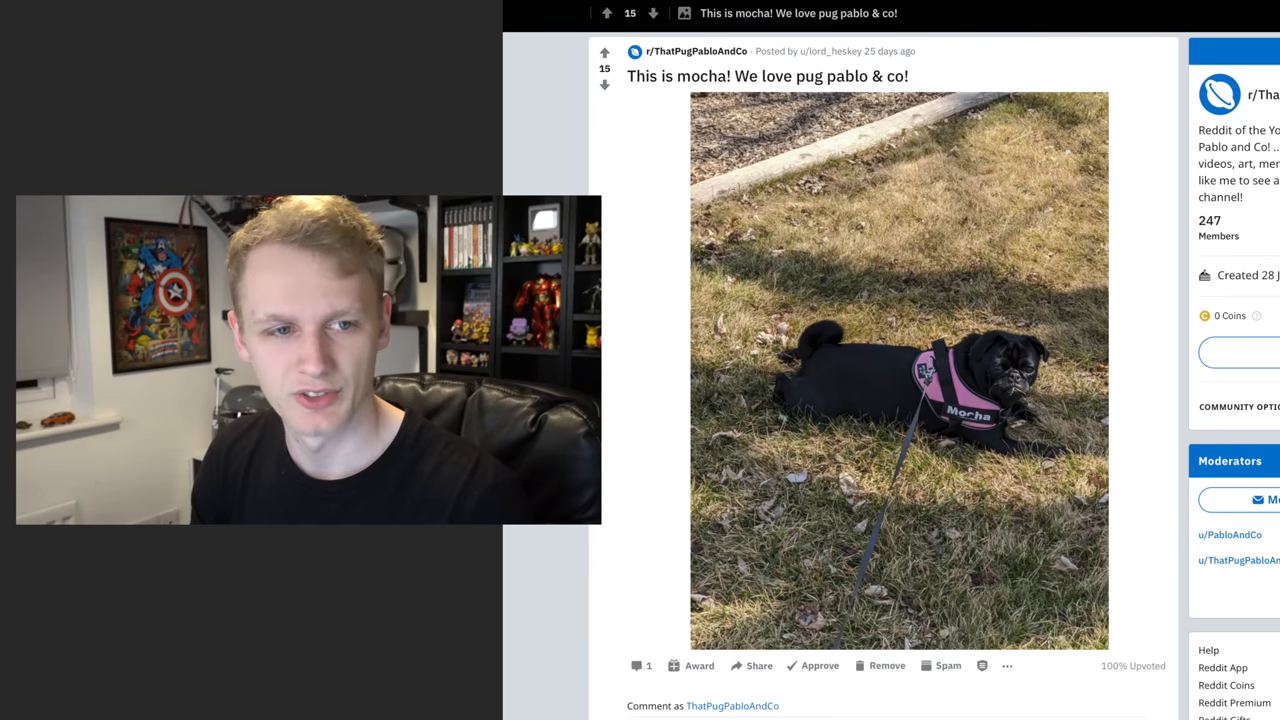
# Scroll past 'Just sitting in a pug way' to the 'Preparing for the Easter' gallery.
pyautogui.scroll(-3)
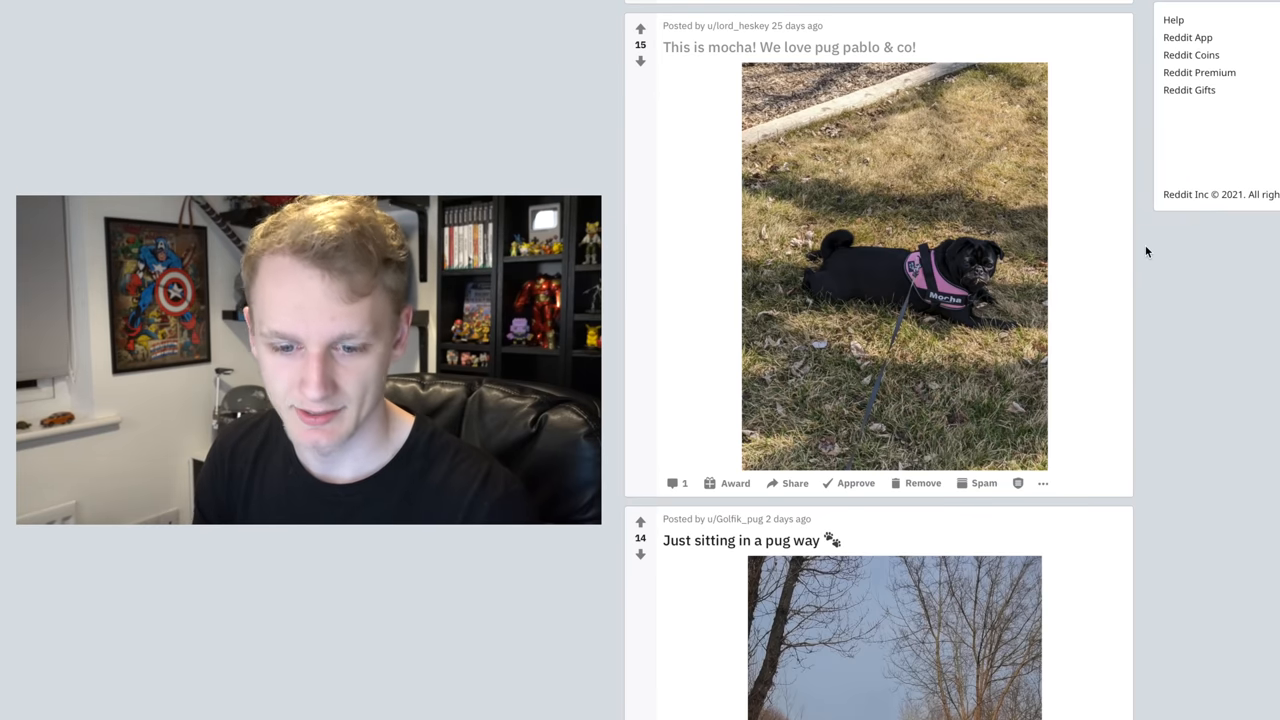
pyautogui.scroll(-3)
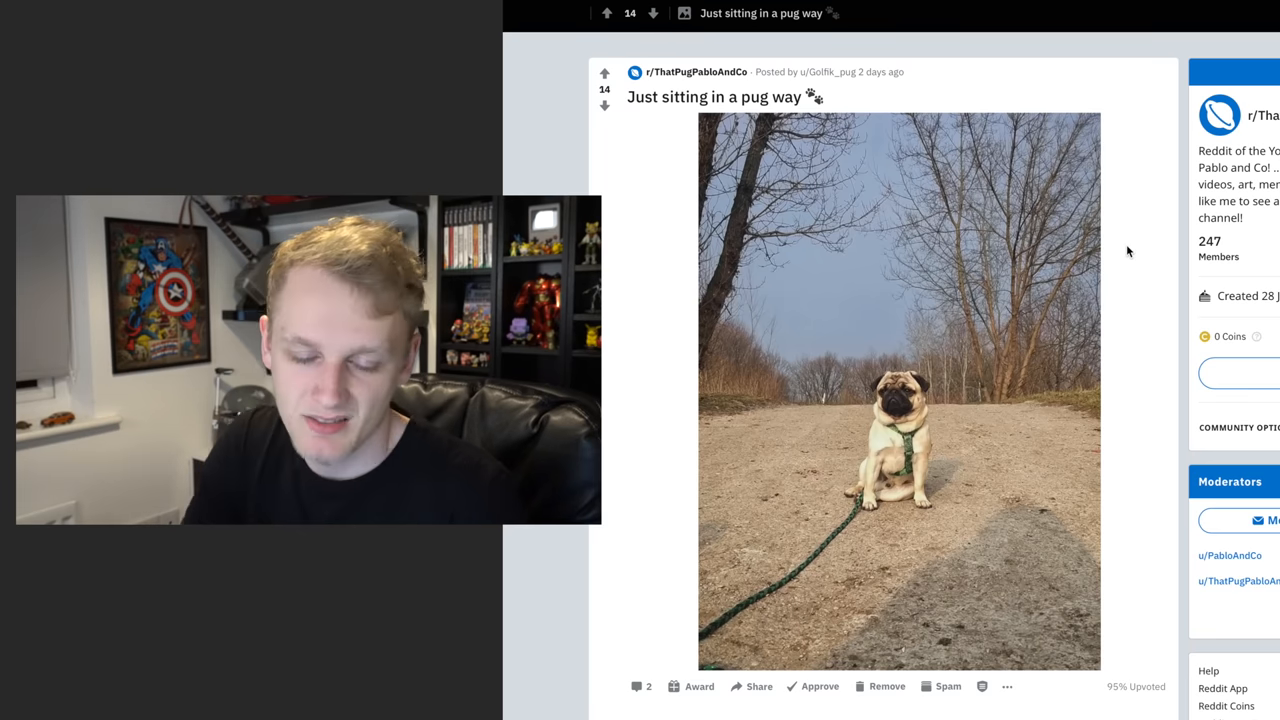
pyautogui.scroll(-3)
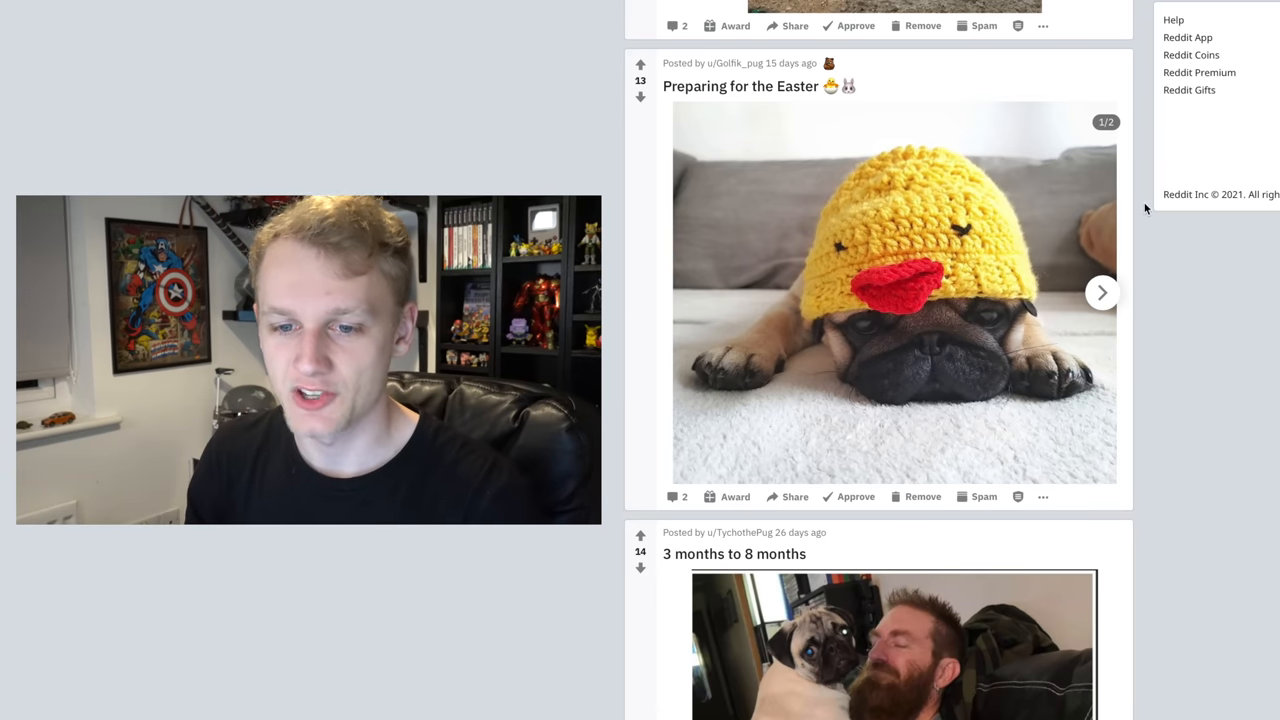
# Flip to the second Easter hat photo and back to the duck hat, then scroll to '3 months to 8 months'.
pyautogui.click(1102, 292)
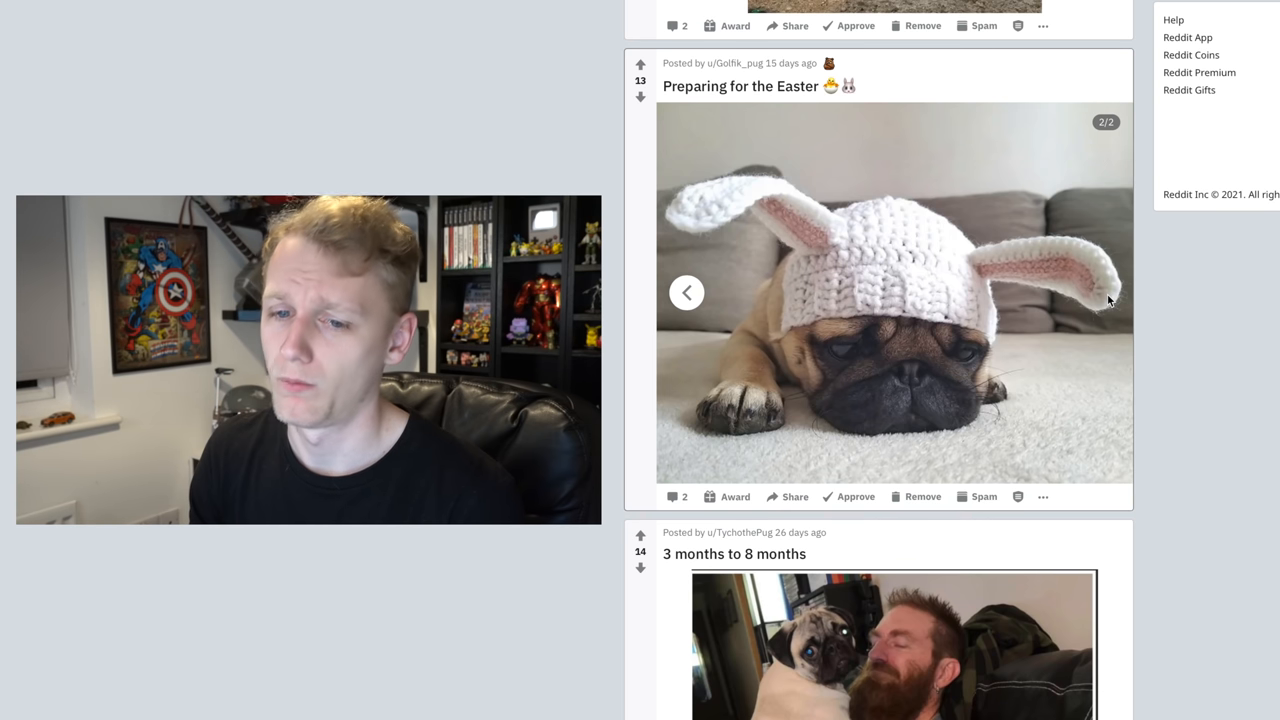
pyautogui.click(686, 292)
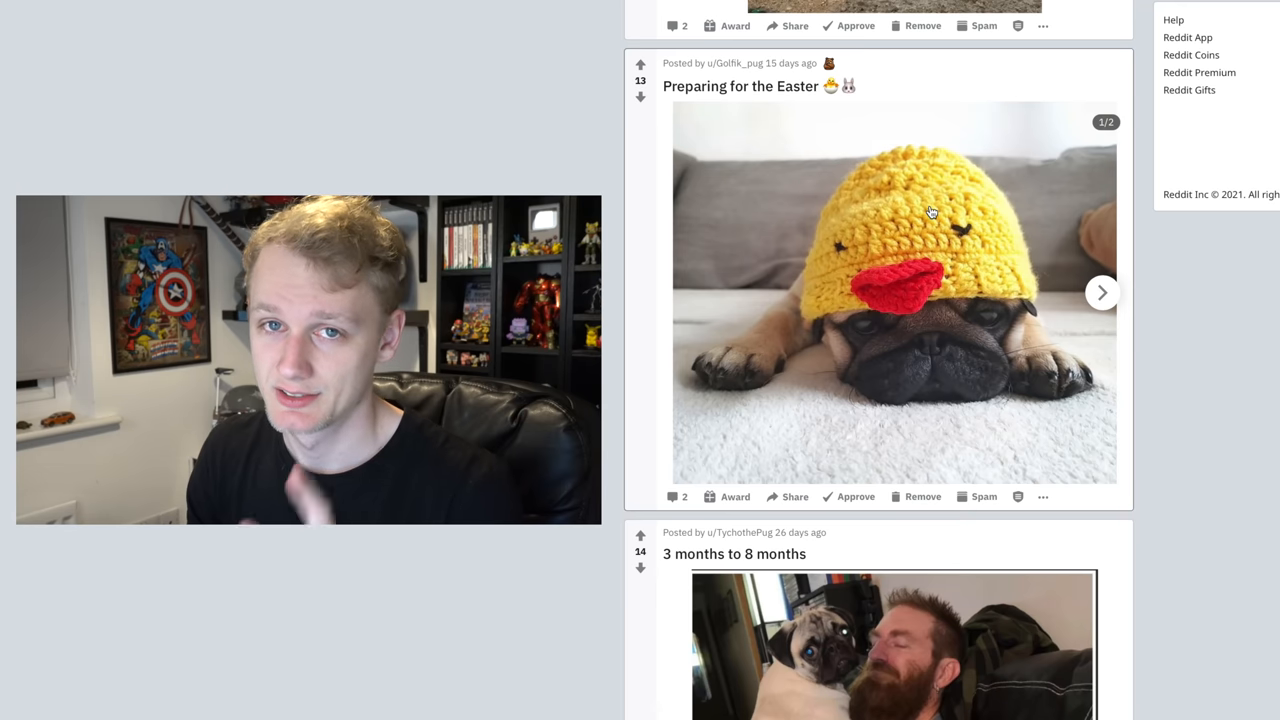
pyautogui.scroll(-3)
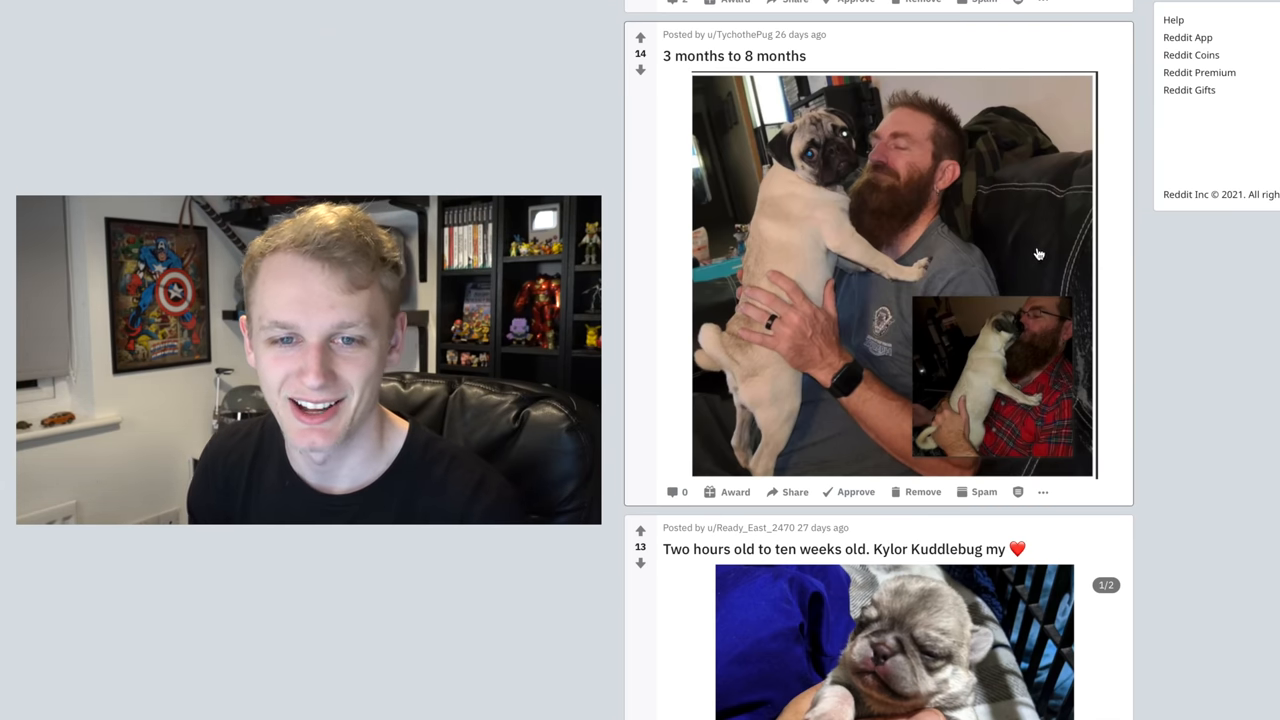
pyautogui.moveTo(1110, 242)
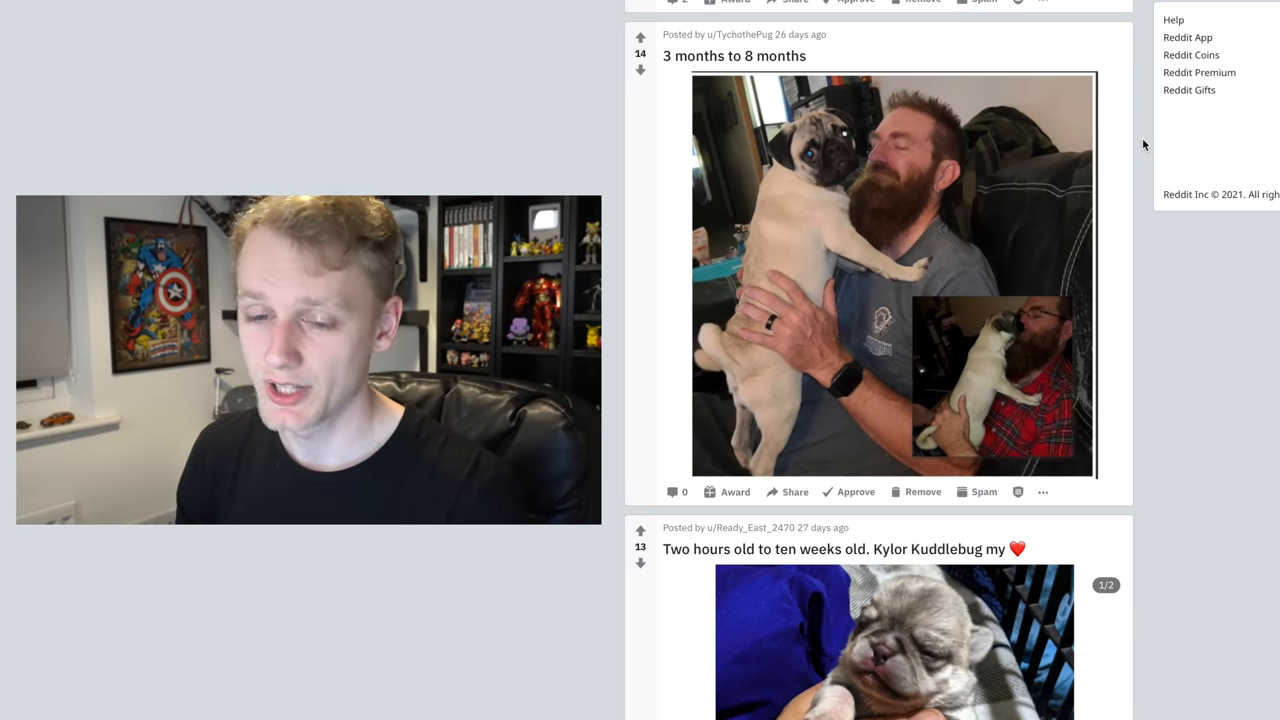
# View both photos in Kylor Kuddlebug's 'Two hours old to ten weeks old' post, then scroll to the blanket post.
pyautogui.scroll(-3)
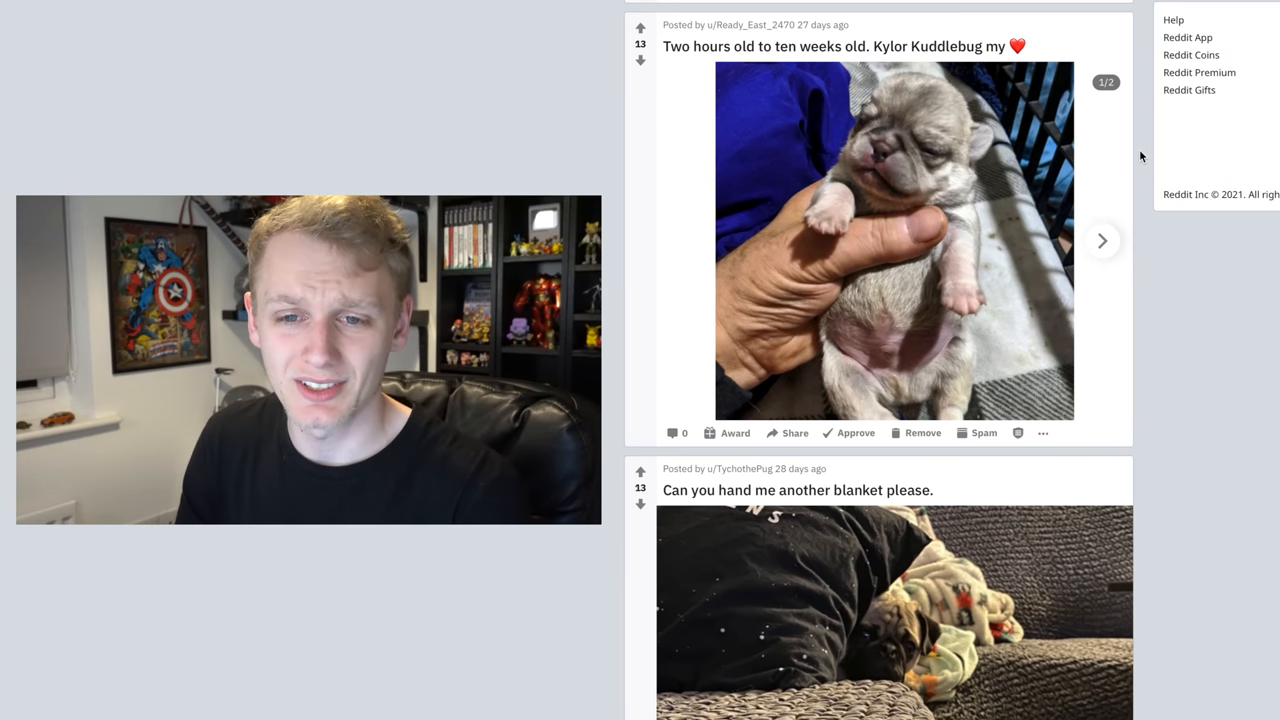
pyautogui.moveTo(1105, 240)
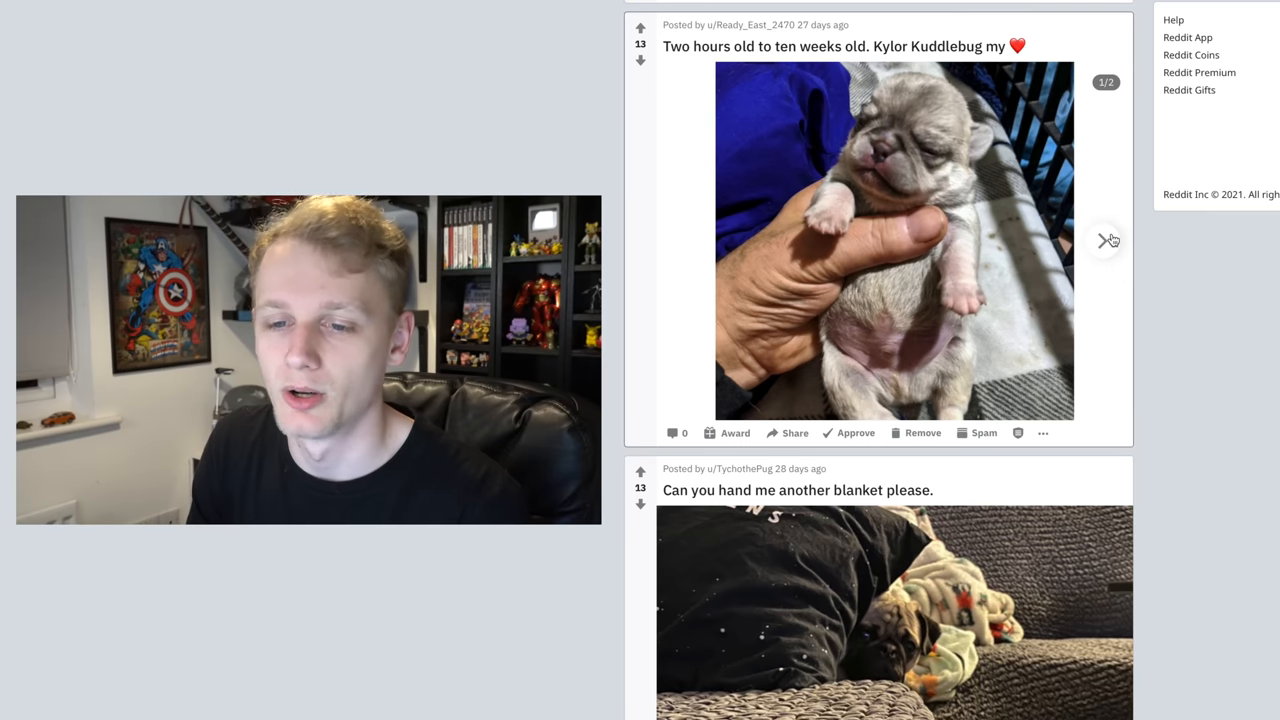
pyautogui.moveTo(1104, 240)
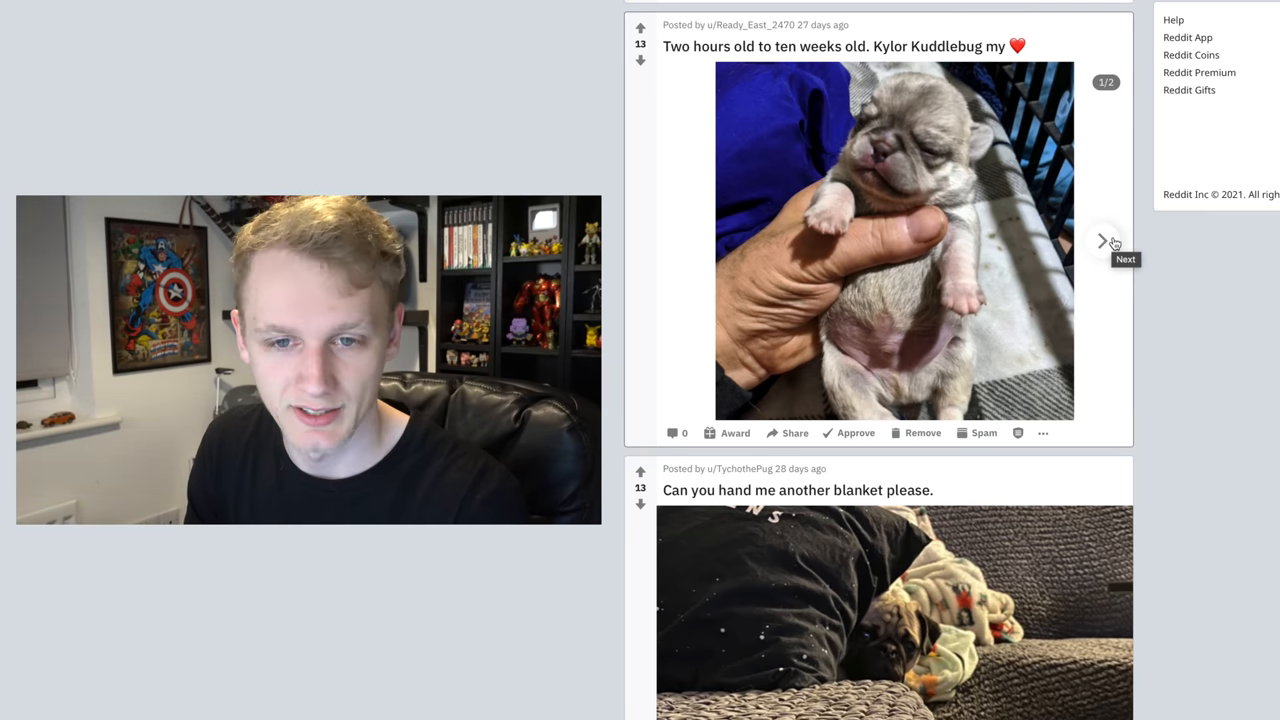
pyautogui.click(1104, 240)
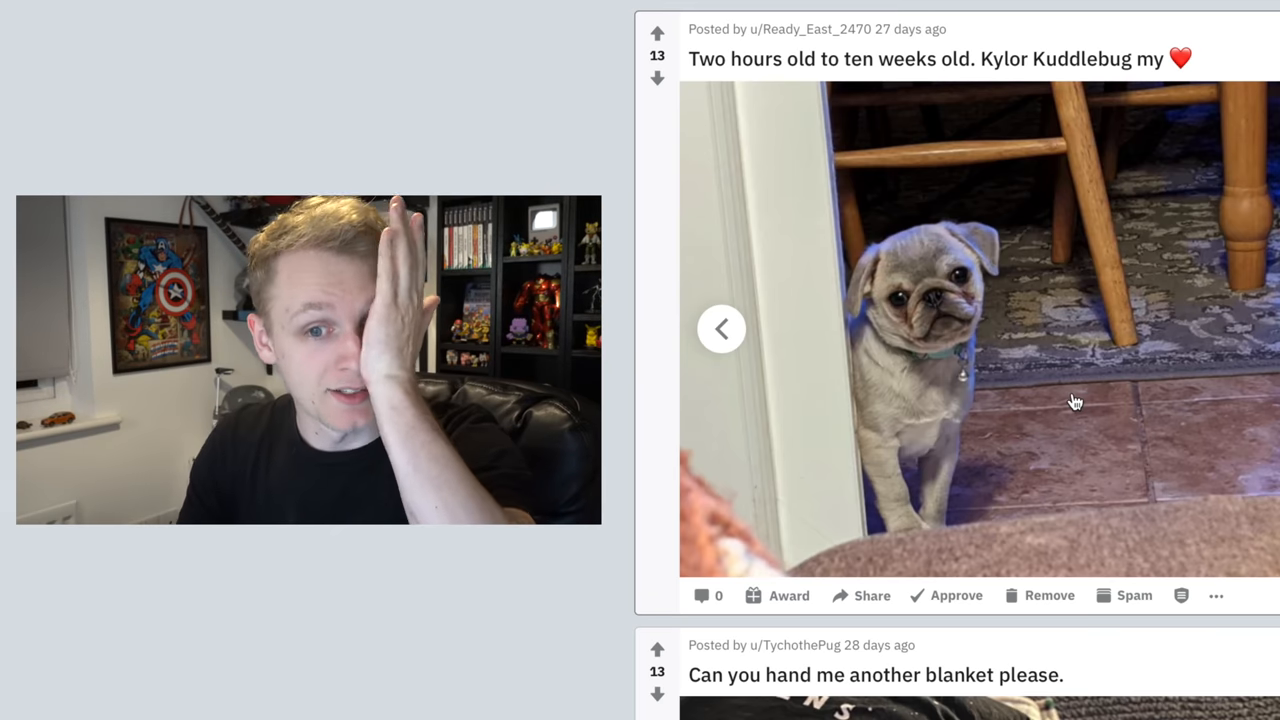
pyautogui.click(721, 329)
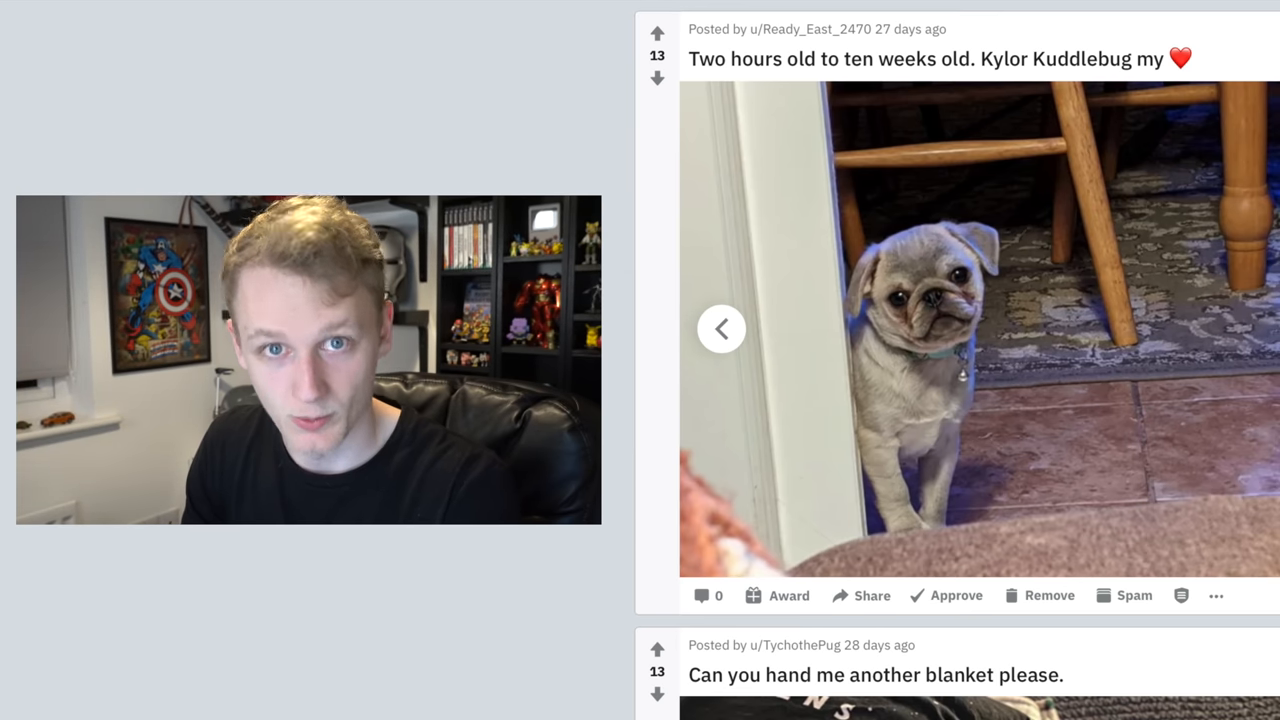
pyautogui.scroll(-3)
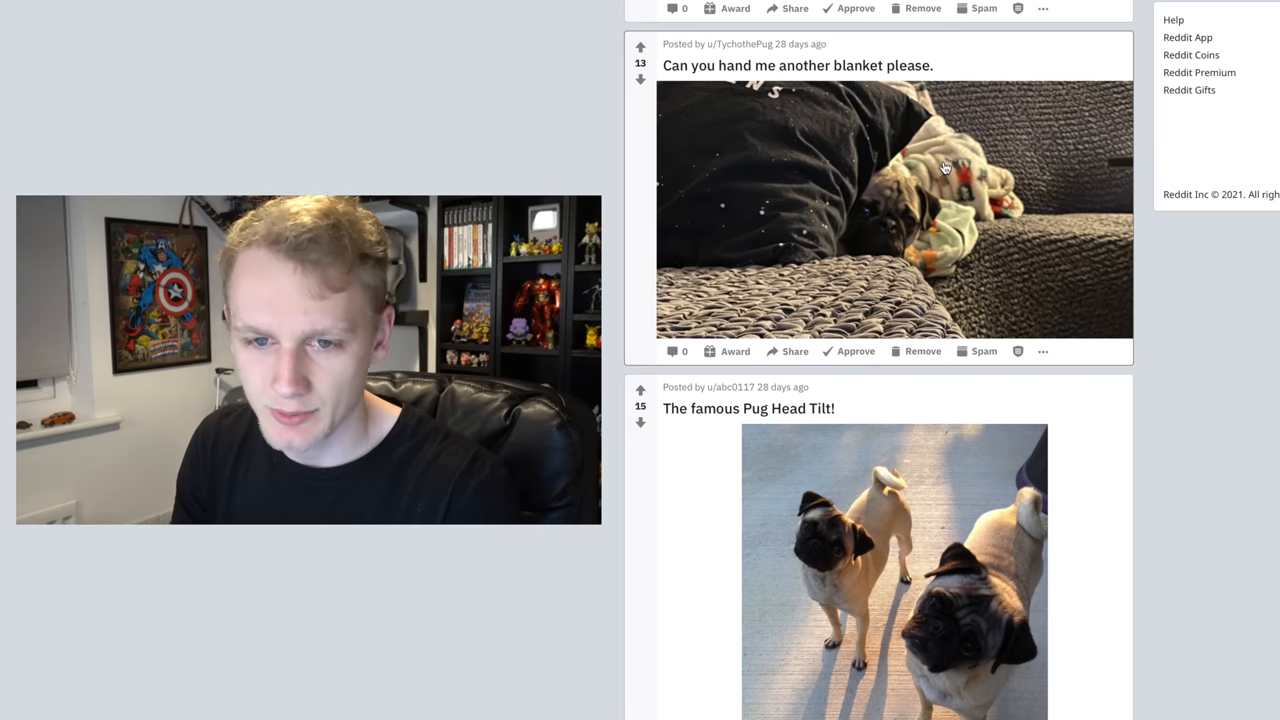
pyautogui.moveTo(810, 158)
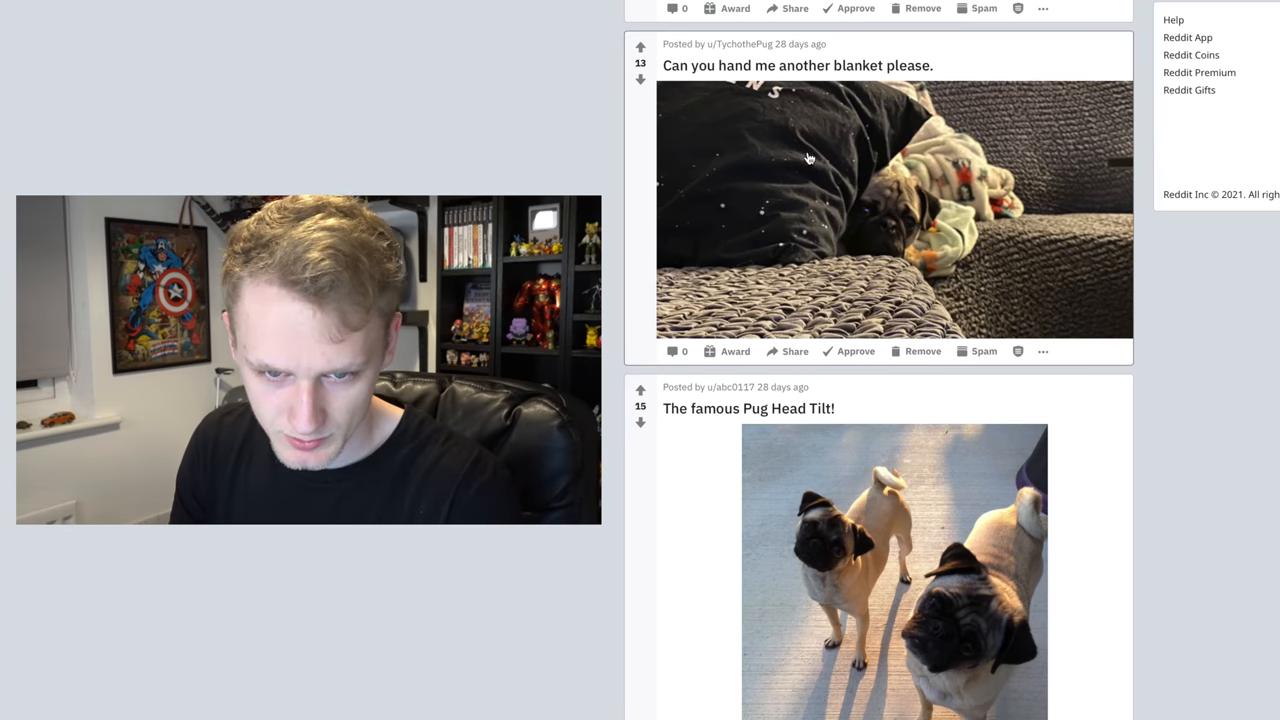
# Scroll to 'My boy Nummy', return to photo 1/2, and open it at full size.
pyautogui.scroll(-3)
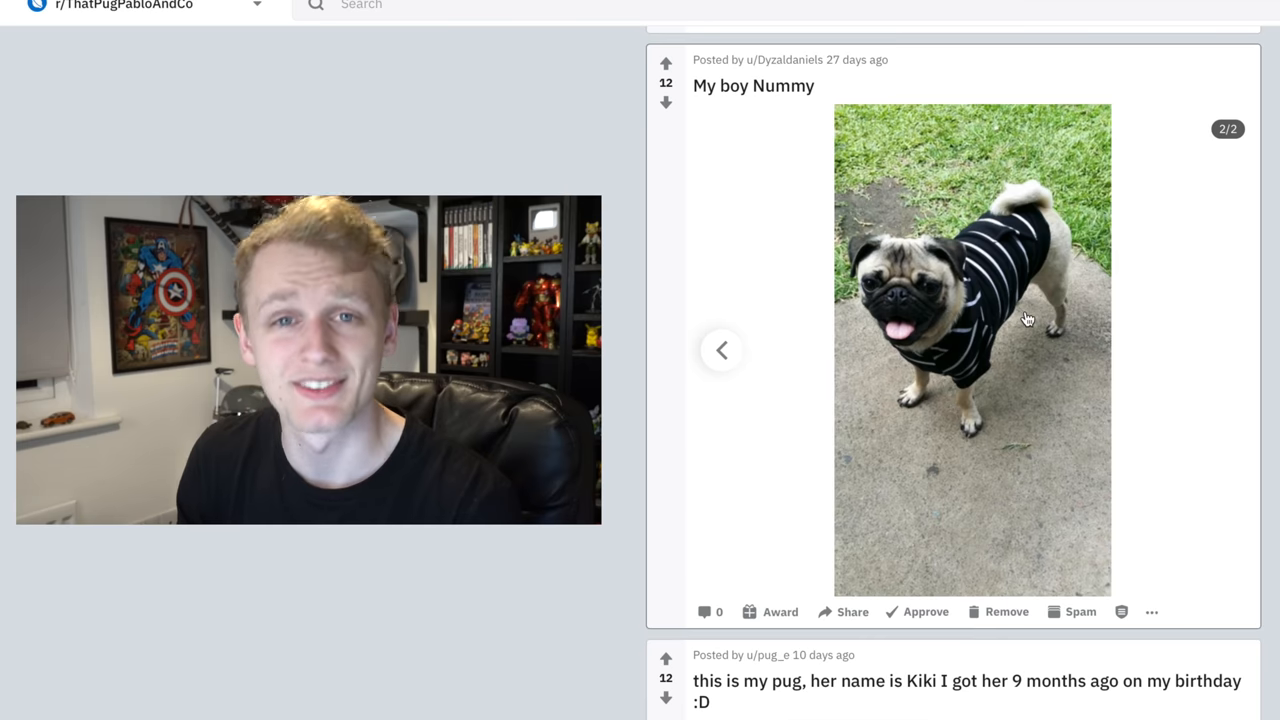
pyautogui.click(721, 349)
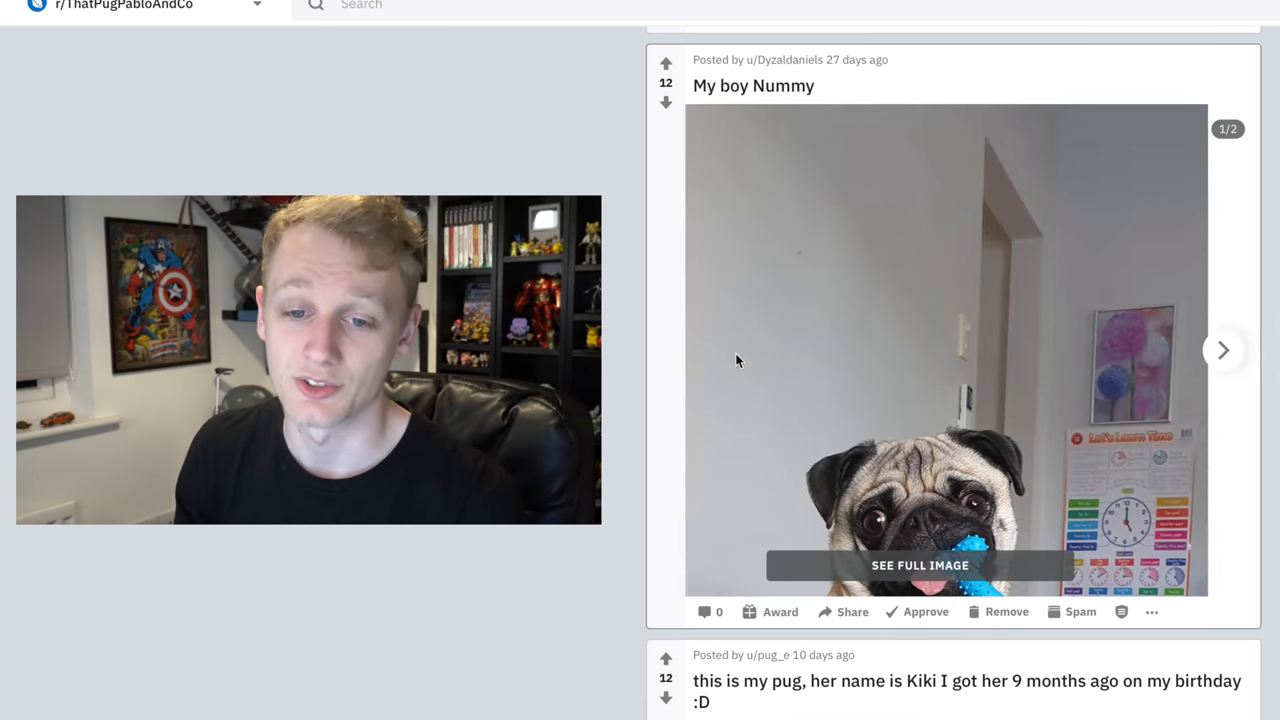
pyautogui.click(919, 565)
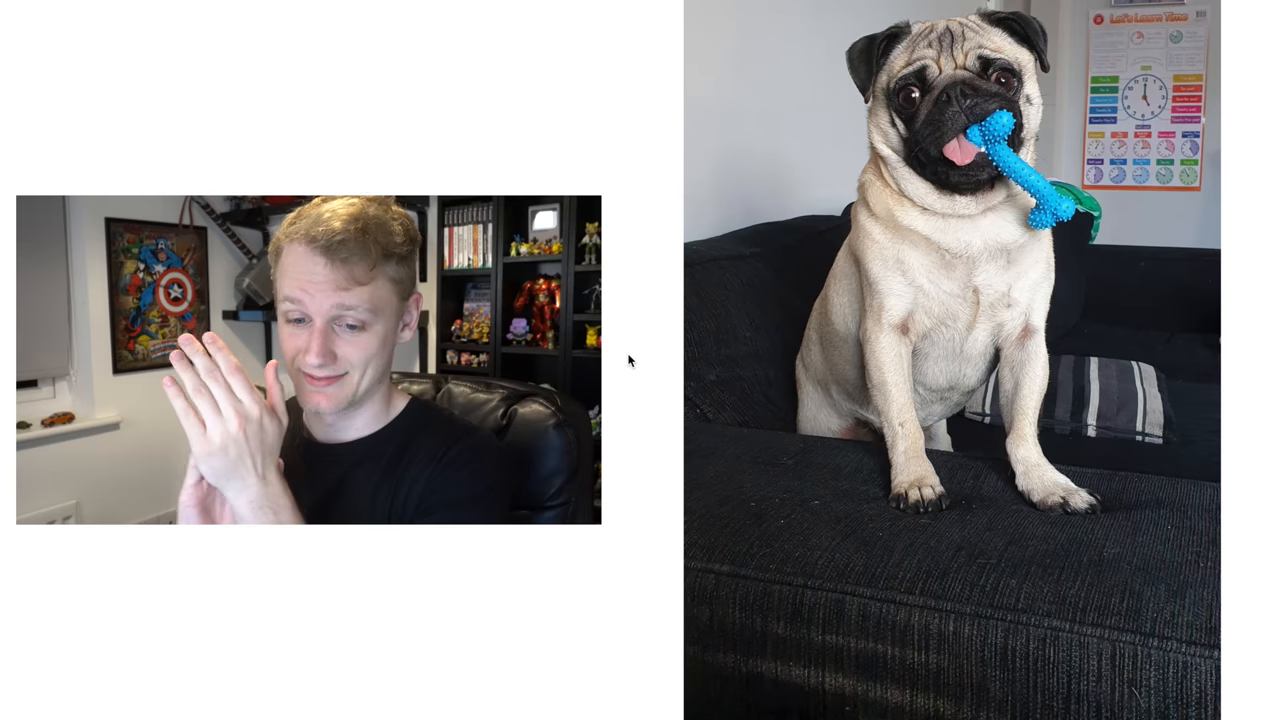